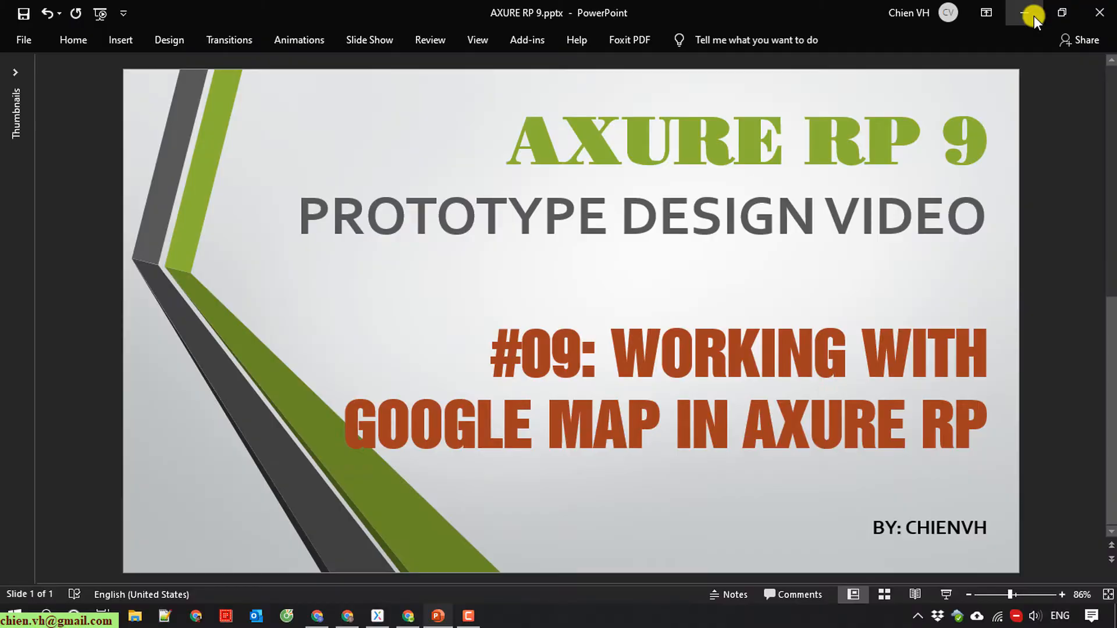
Step: Minimize PowerPoint to reveal the Axure Contact Us page with its logo and menu
click(377, 616)
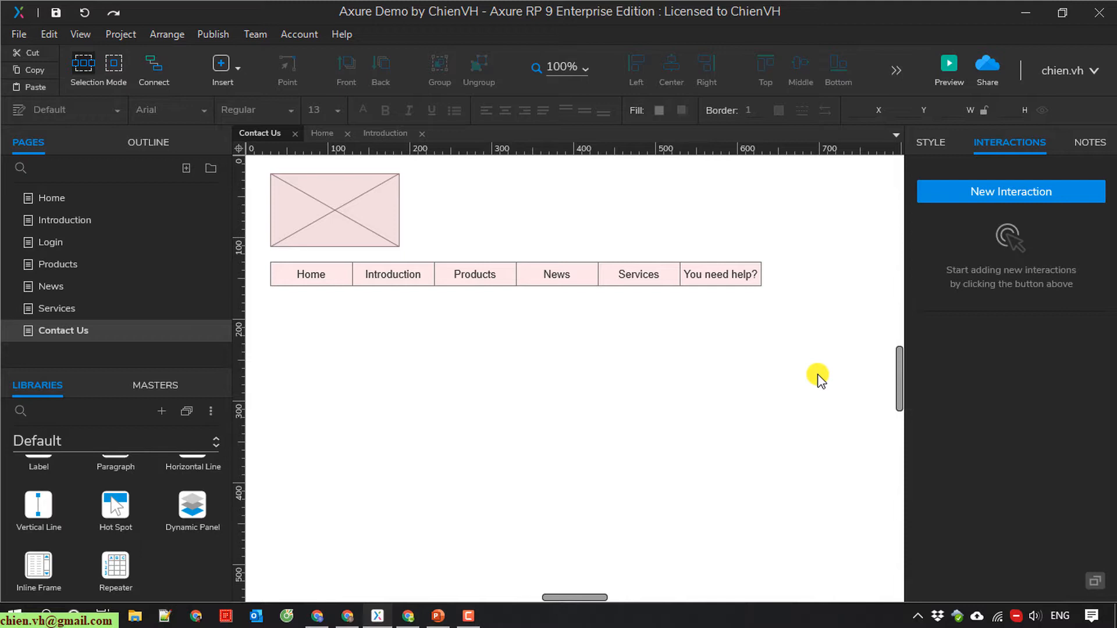
mouse_move(559, 346)
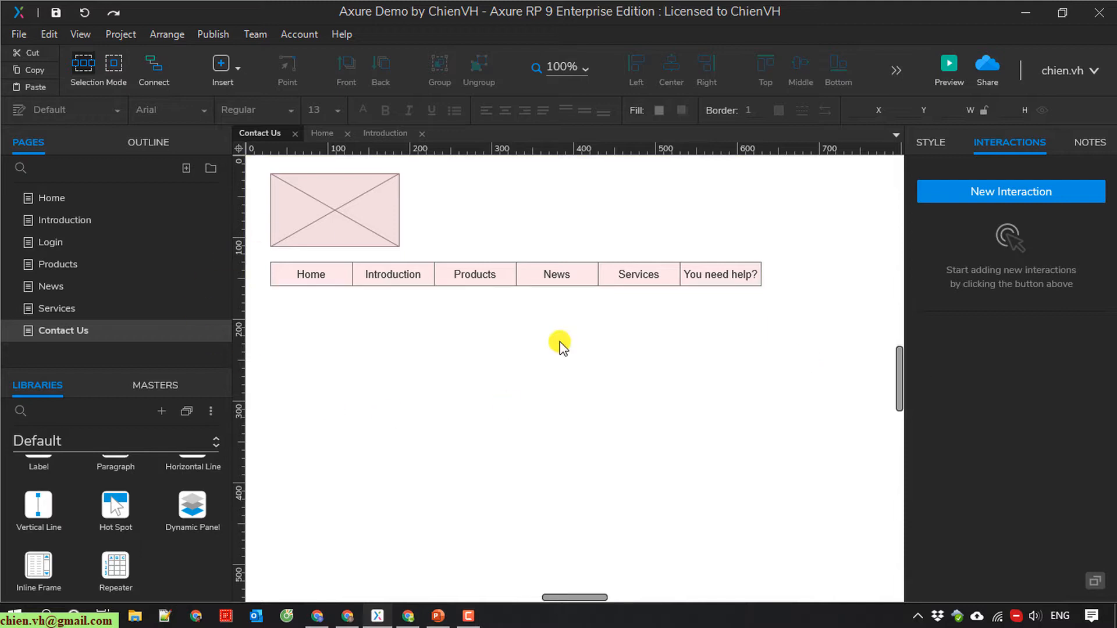
mouse_move(349, 459)
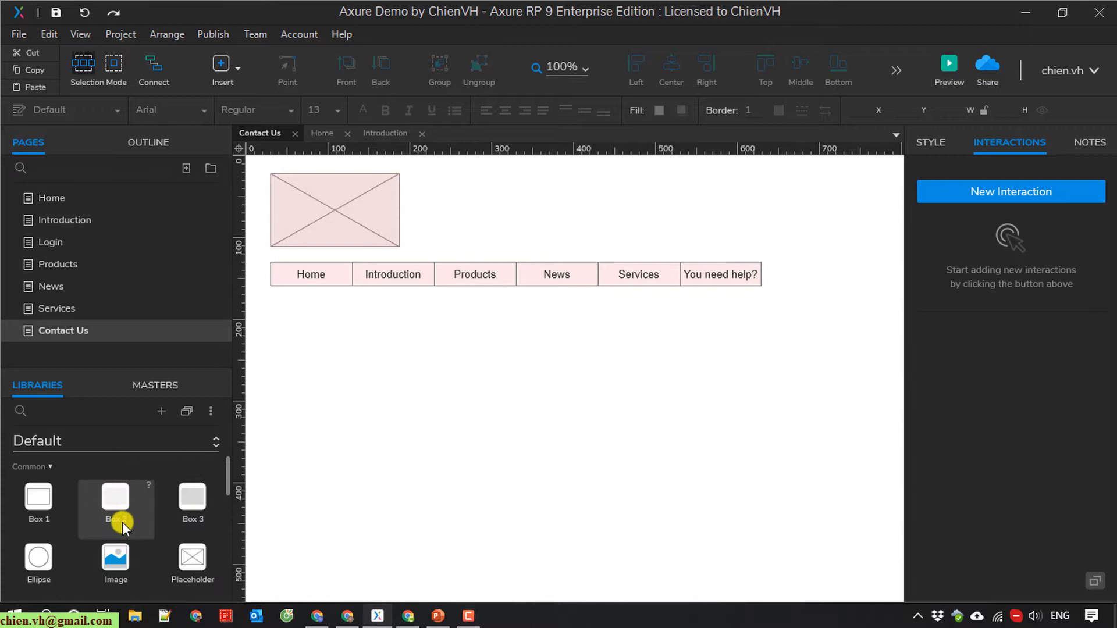
Step: Place an inline frame below the navigation menu, sized to about 597 by 392
scroll(down, 3)
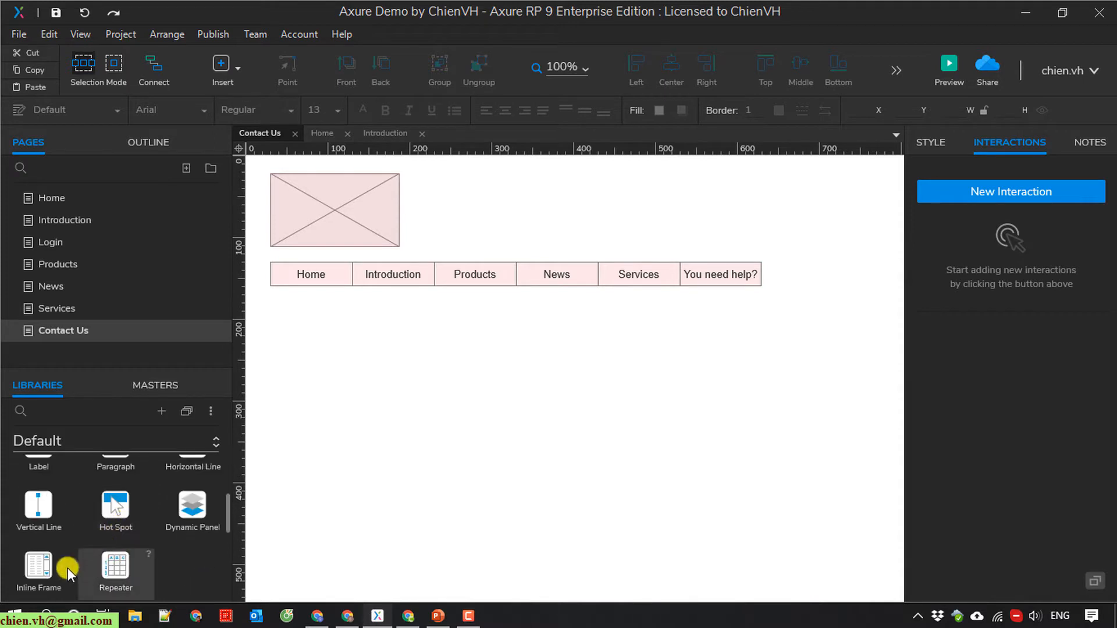
mouse_move(98, 581)
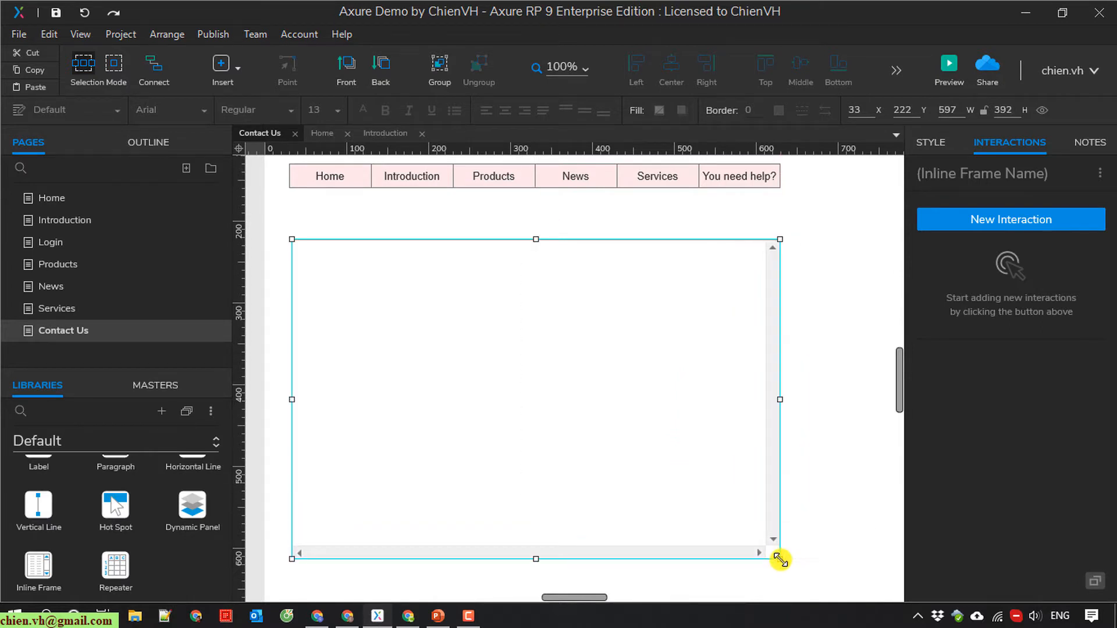
click(814, 354)
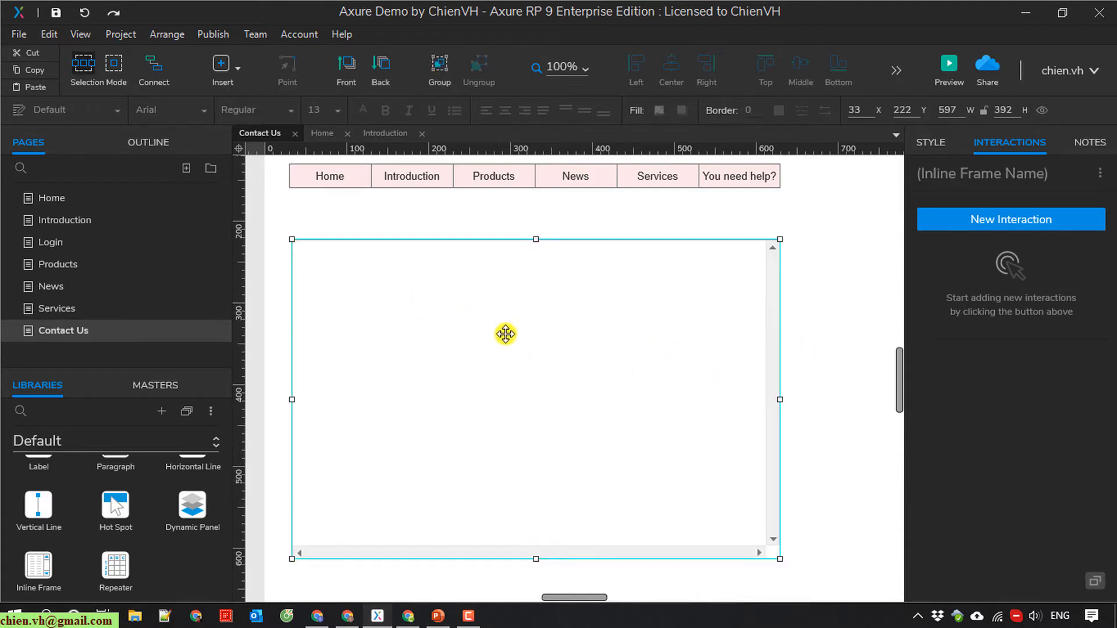
Step: Review the inline frame's Scrollbars and Frame Target options, then set its preview image to Map
right_click(505, 333)
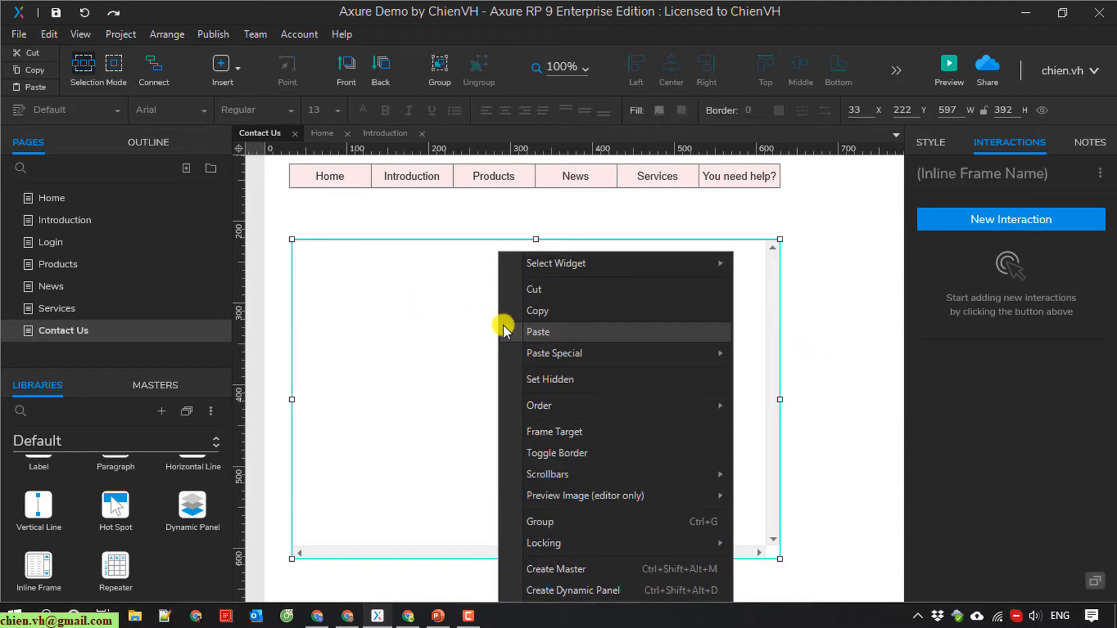
mouse_move(438, 339)
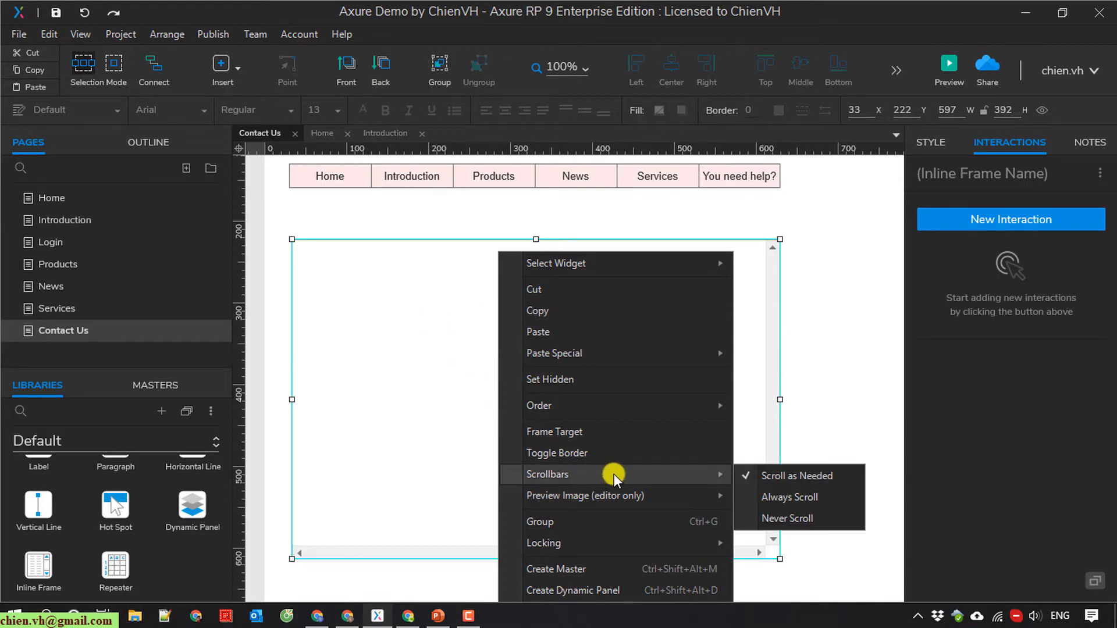
mouse_move(641, 479)
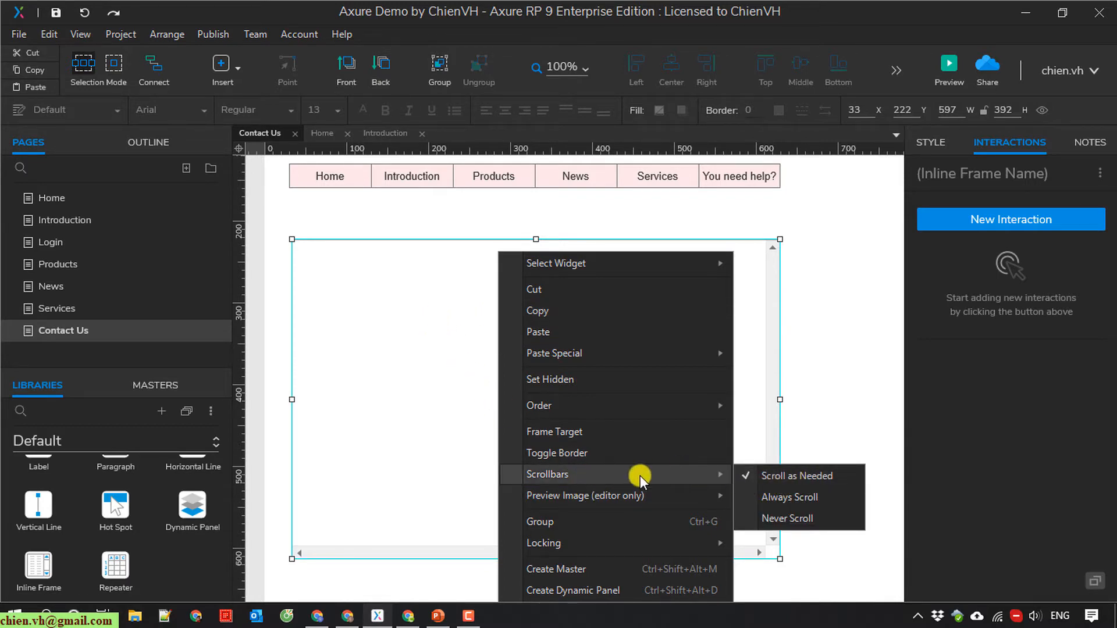
click(554, 431)
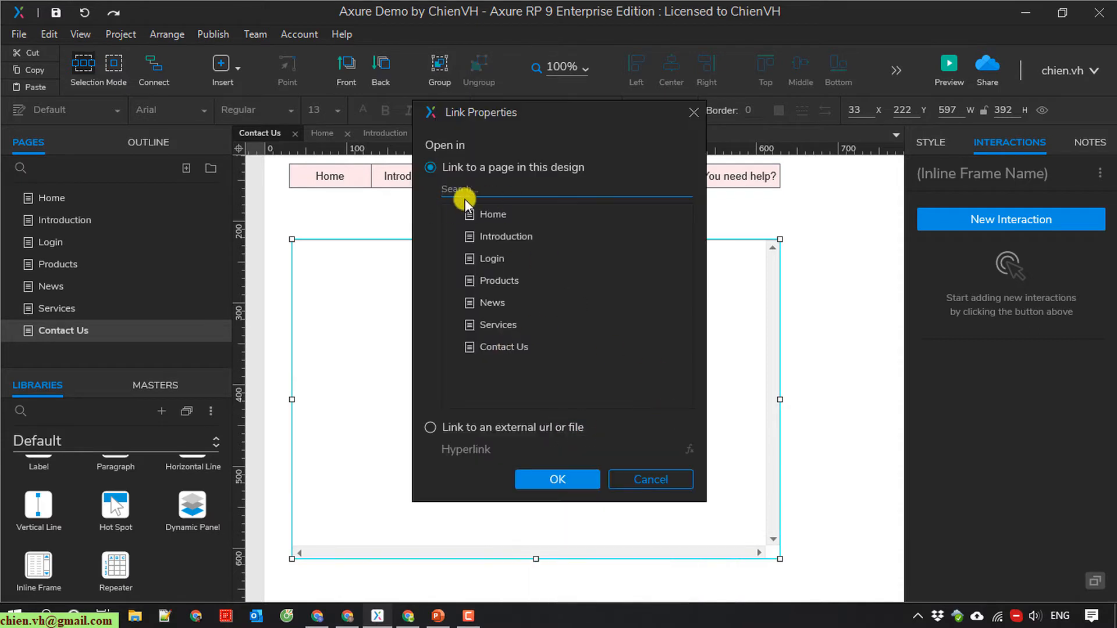
right_click(536, 356)
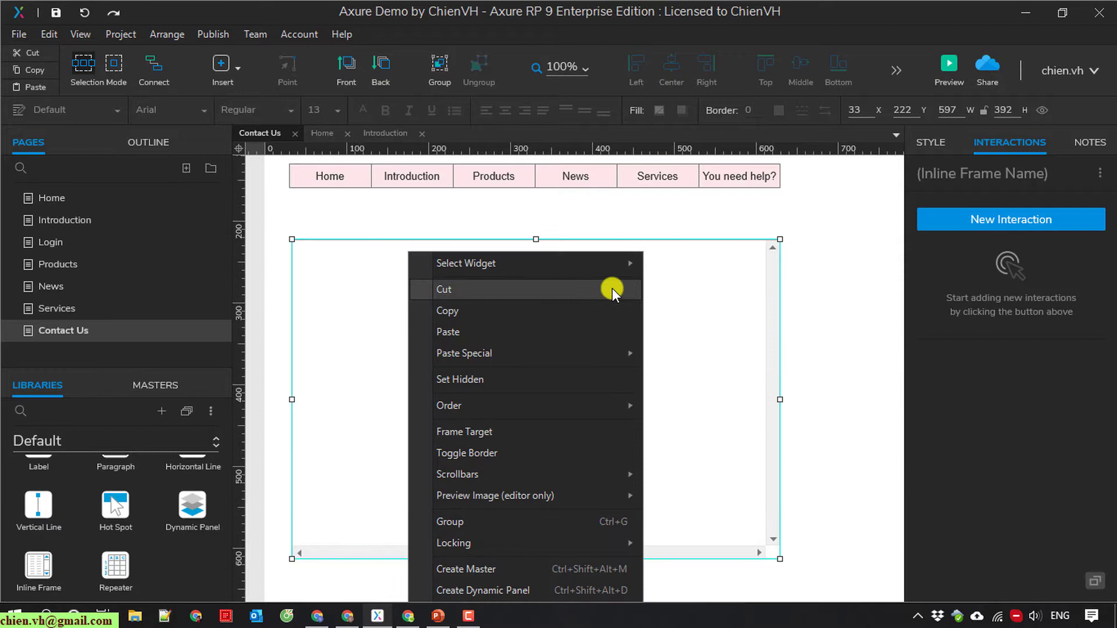
mouse_move(467, 495)
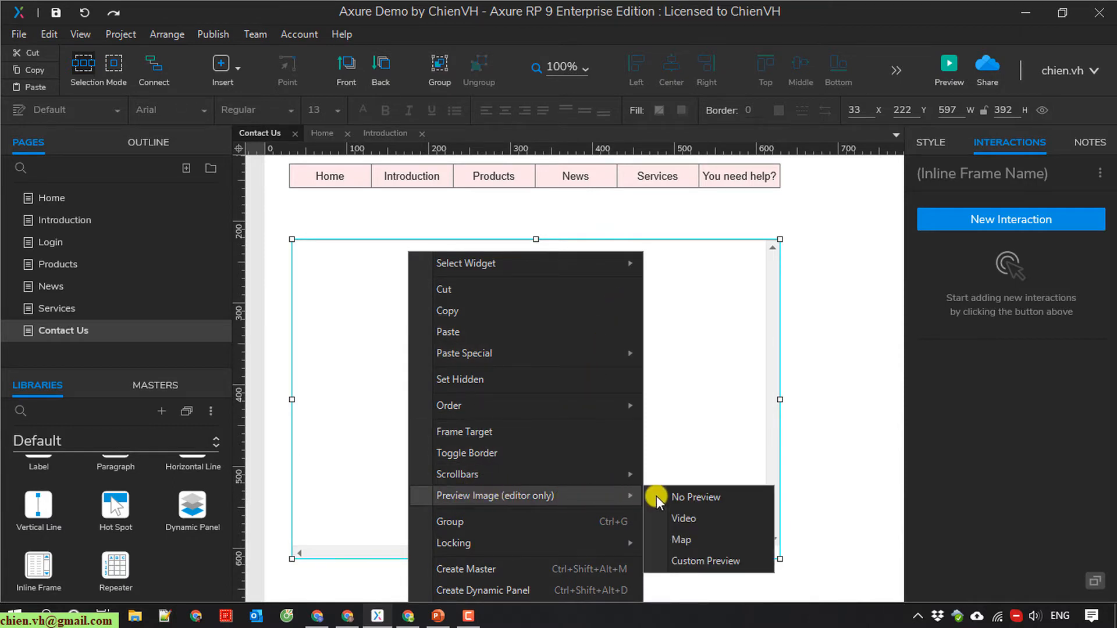
mouse_move(682, 539)
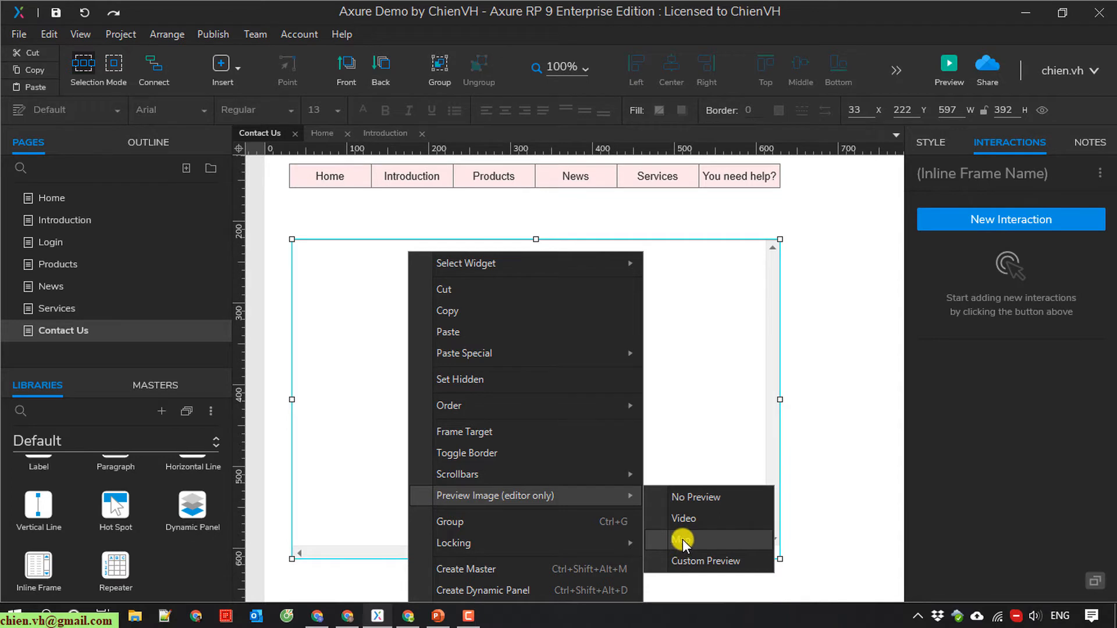
click(682, 539)
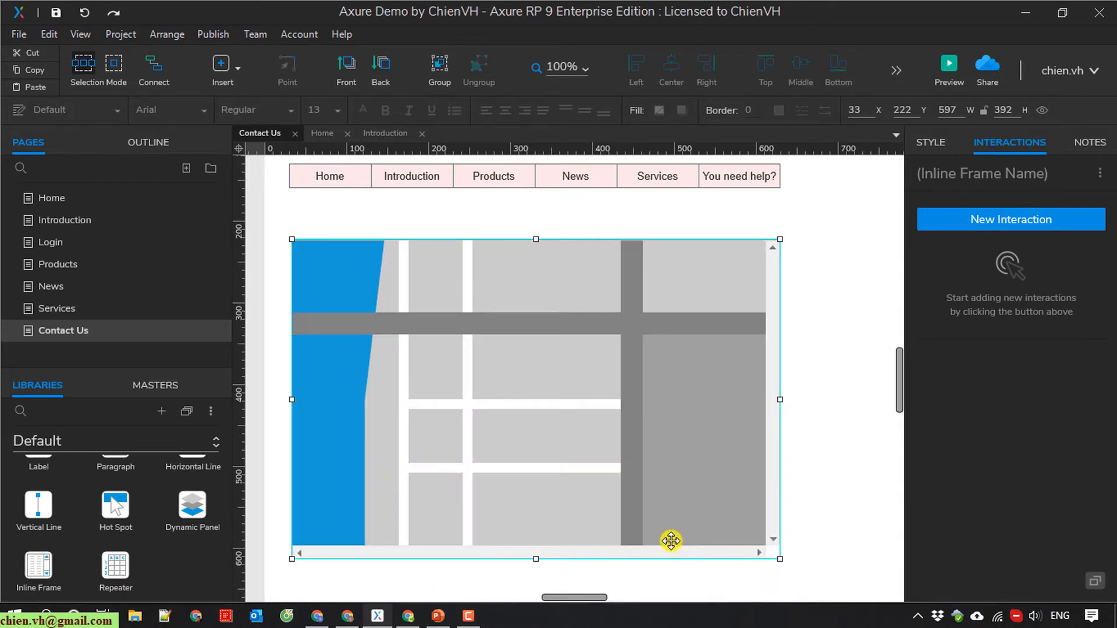
mouse_move(422, 616)
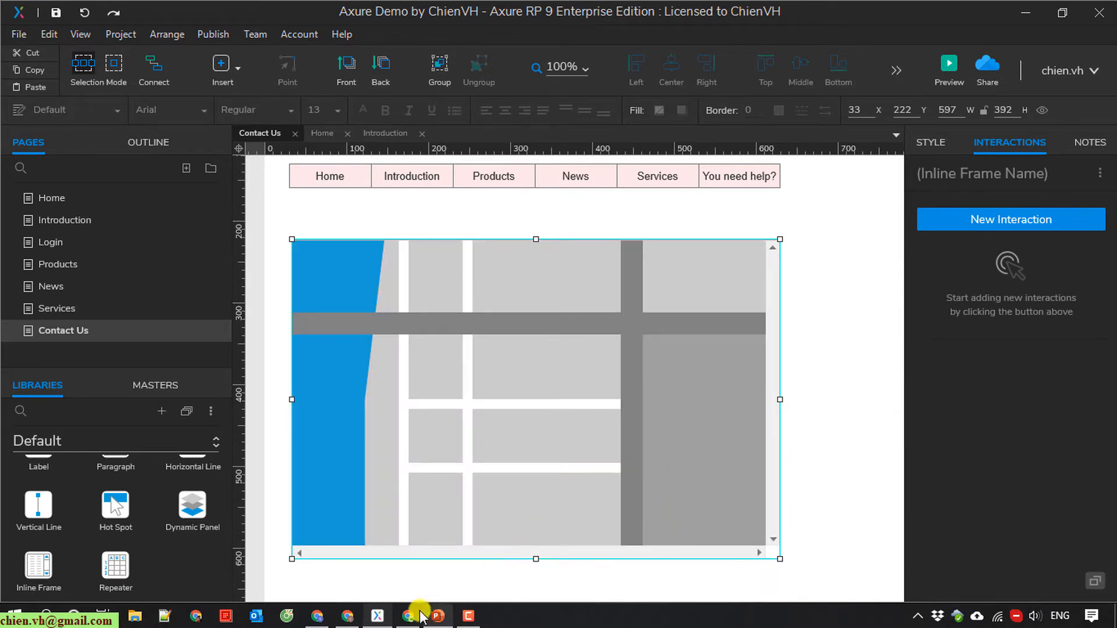
Step: Search 'google maps' in Chrome and open the Google Maps site
click(407, 616)
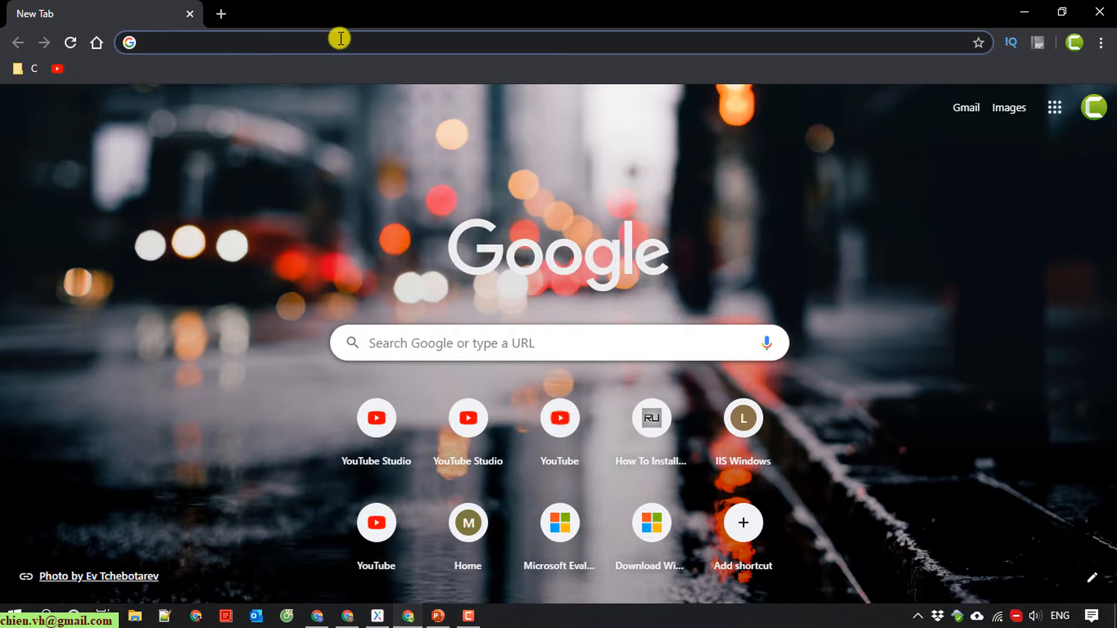
text(google maps)
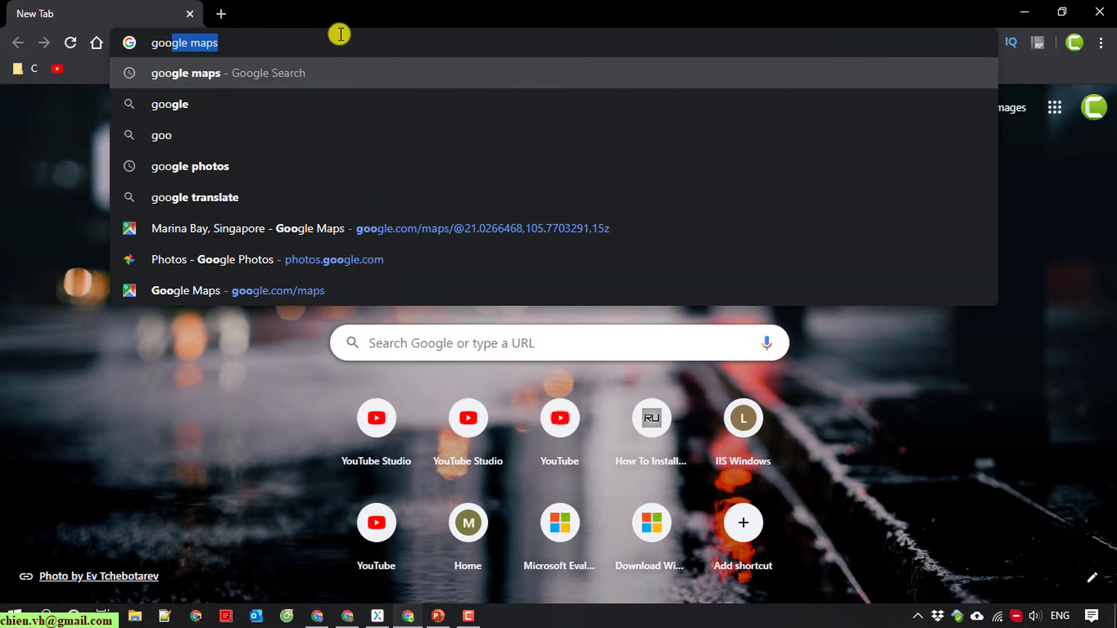
key(Return)
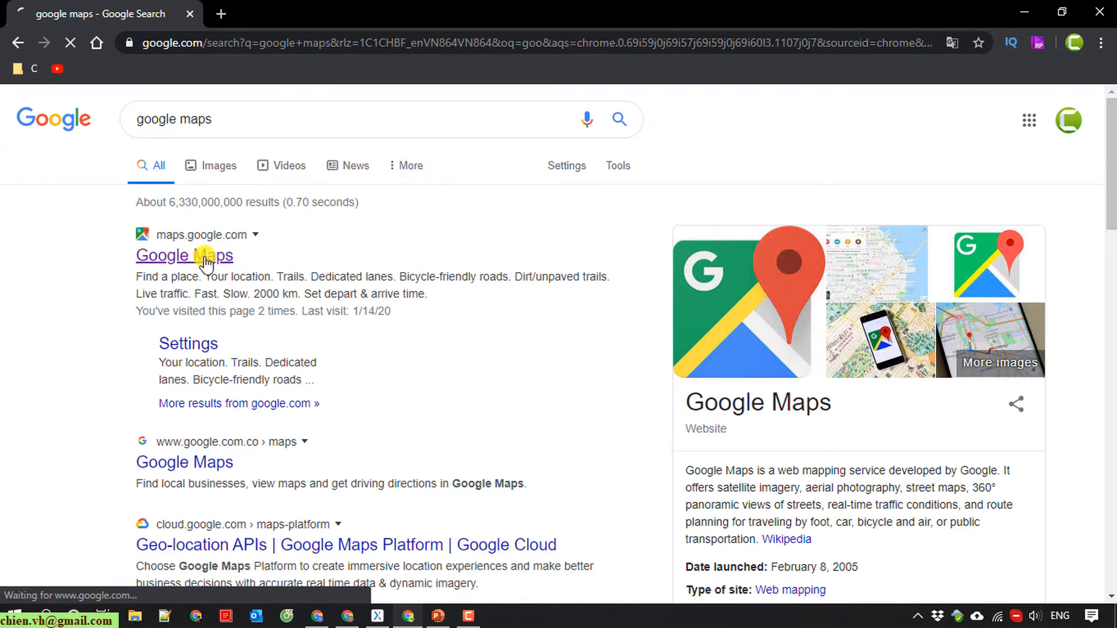
click(183, 255)
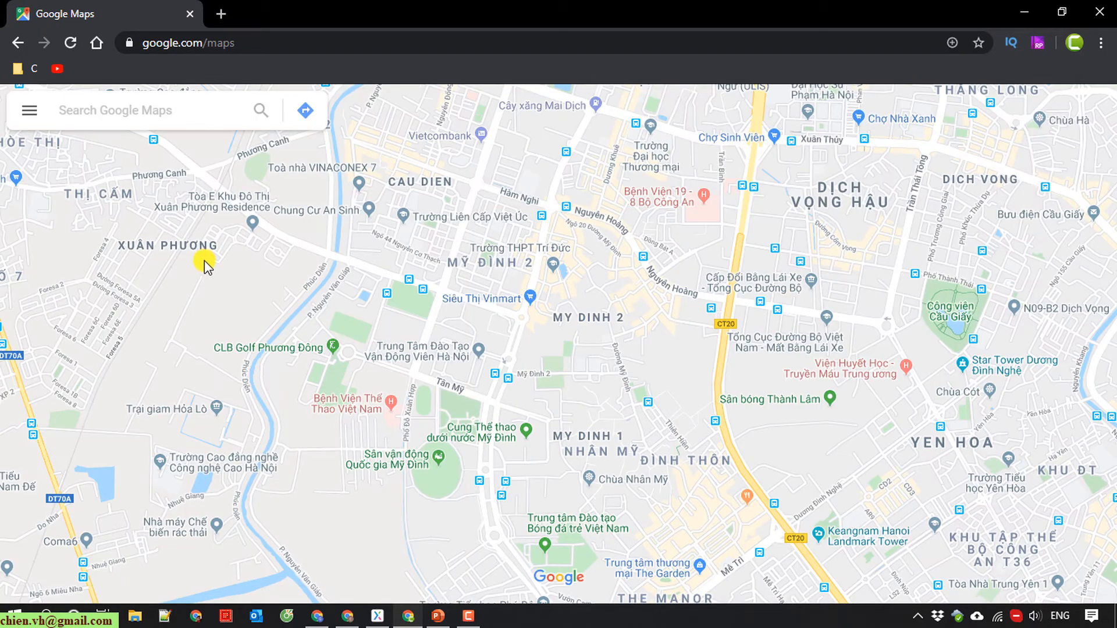
Step: Search Google Maps for Manila and choose Manila, Philippines
click(142, 110)
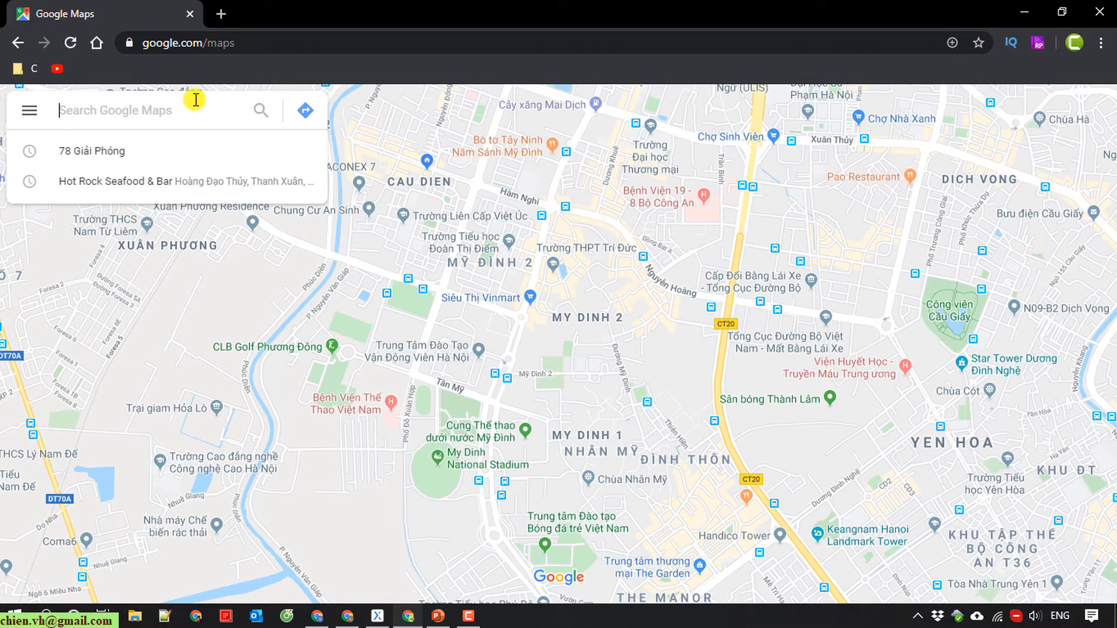
text(man)
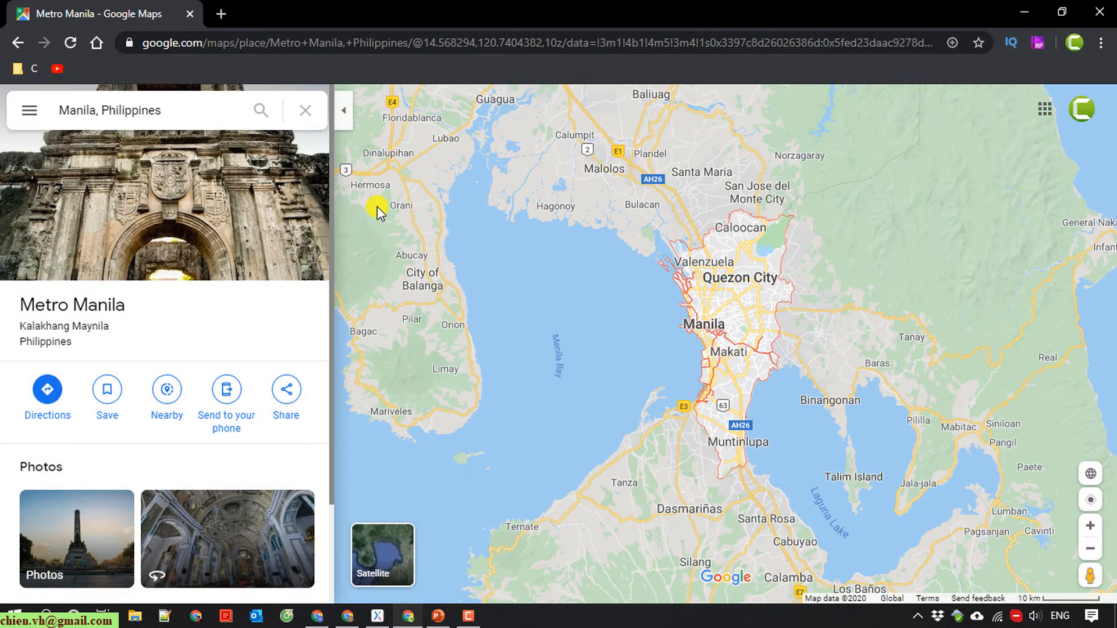
mouse_move(78, 146)
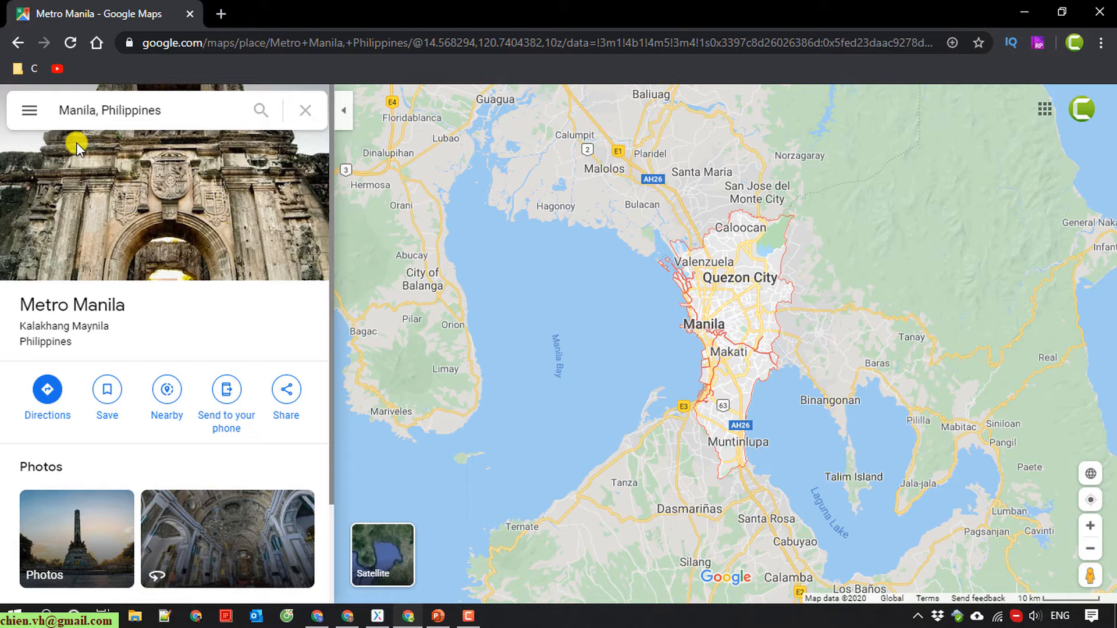
mouse_move(29, 111)
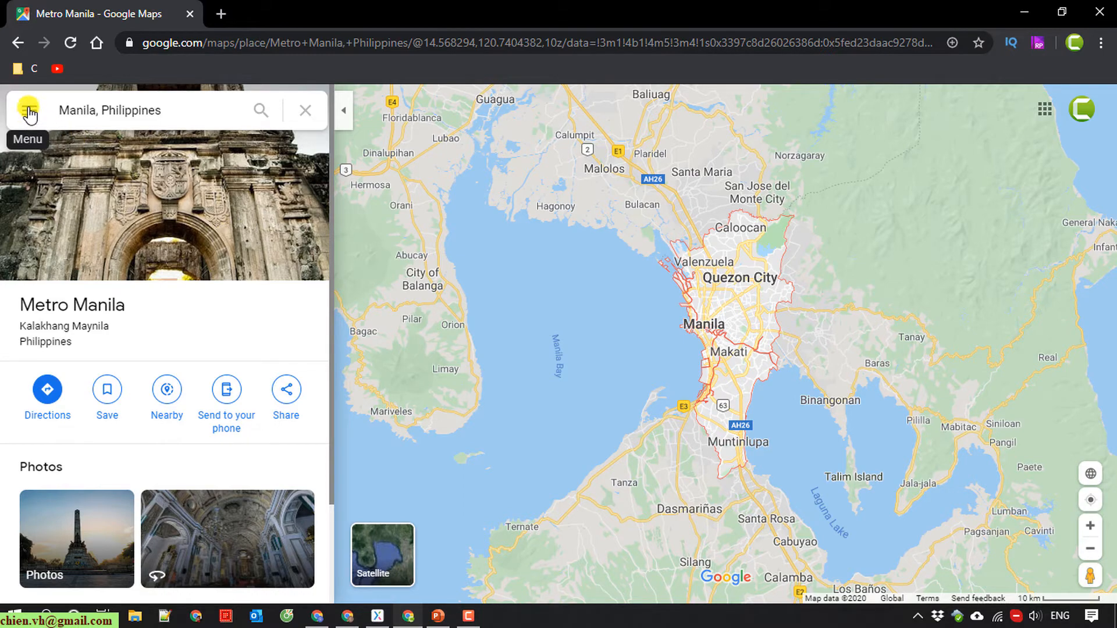
Step: Open the Google Maps hamburger menu and scroll toward Share or embed map
click(28, 110)
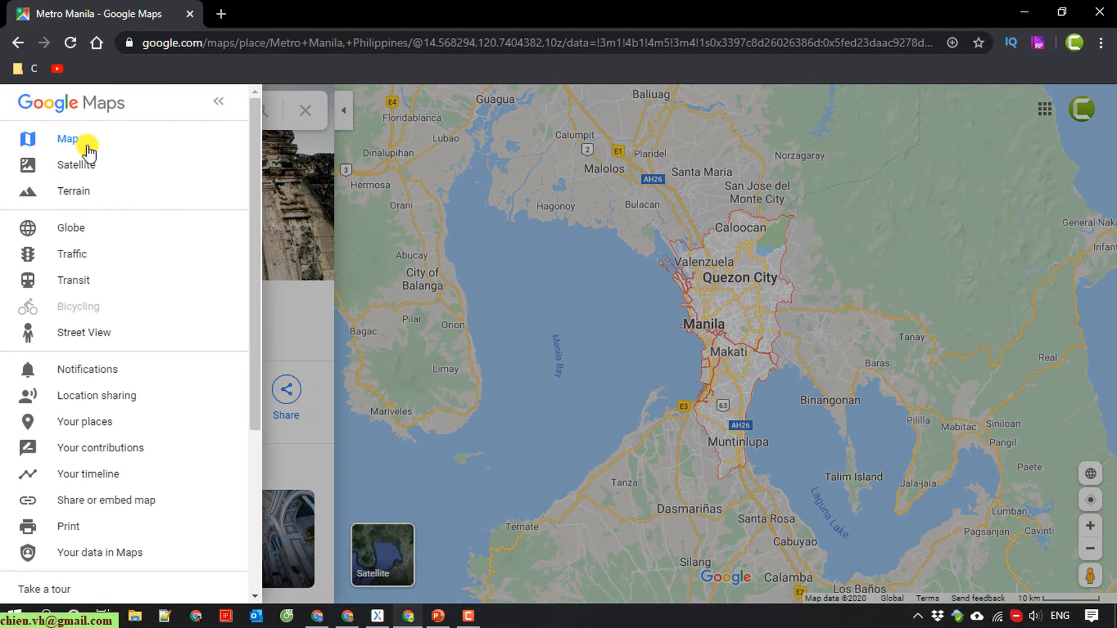
scroll(down, 3)
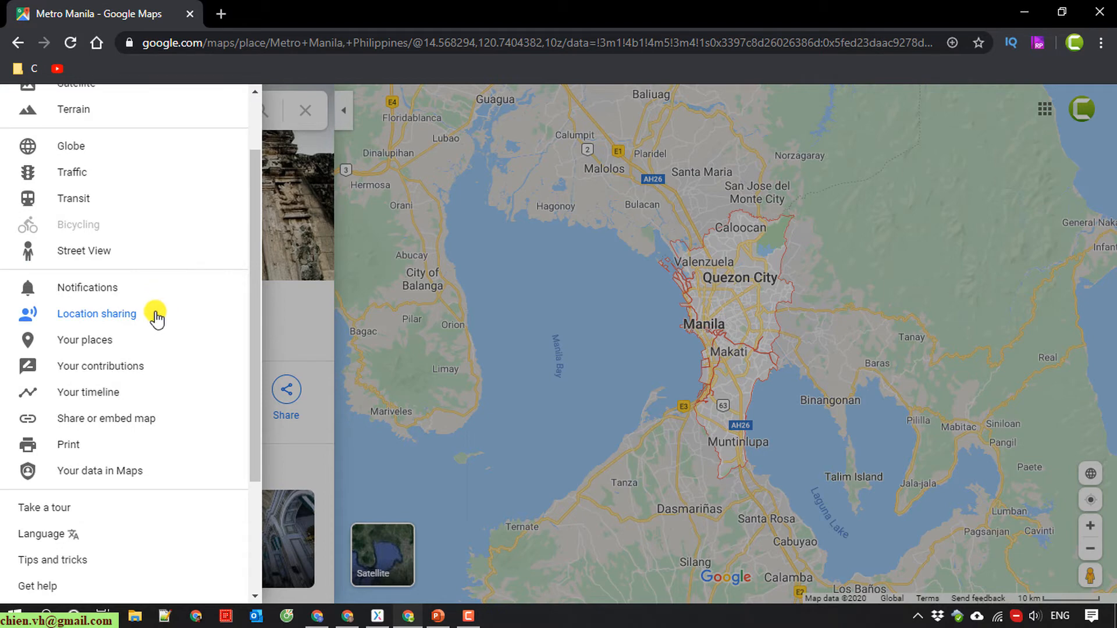
mouse_move(144, 425)
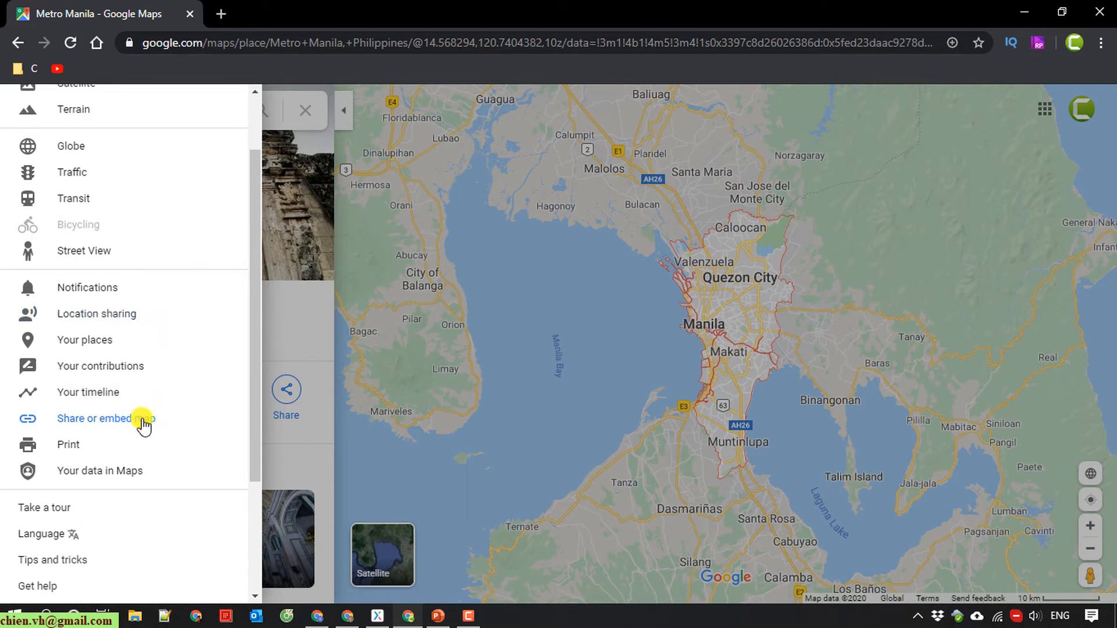
Step: Copy the medium-size iframe HTML from the Share dialog's Embed a map tab
click(95, 419)
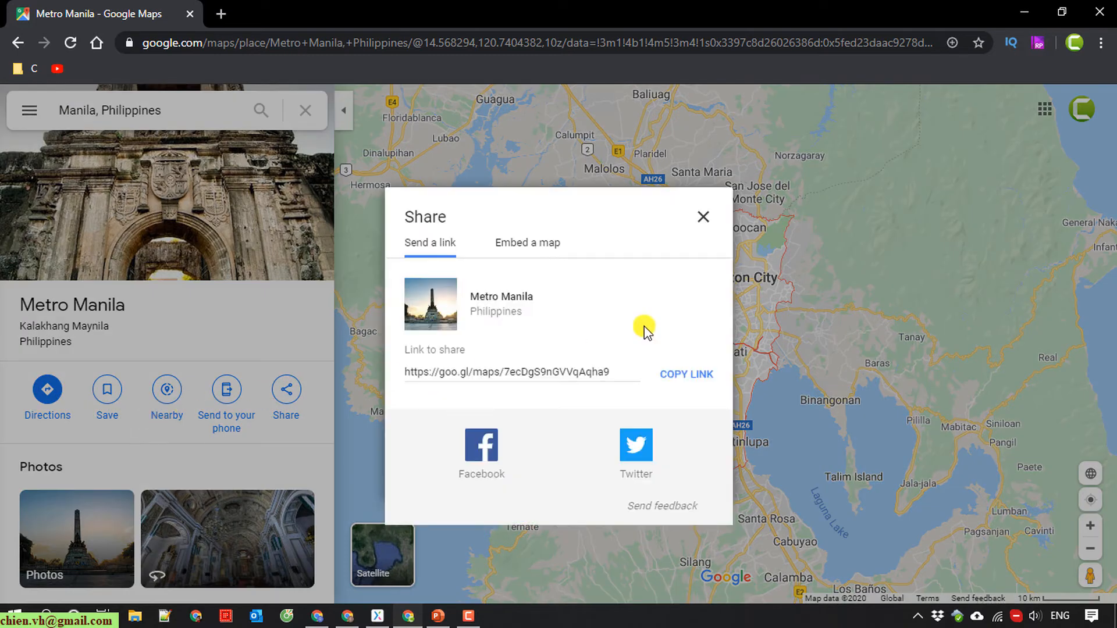
mouse_move(547, 294)
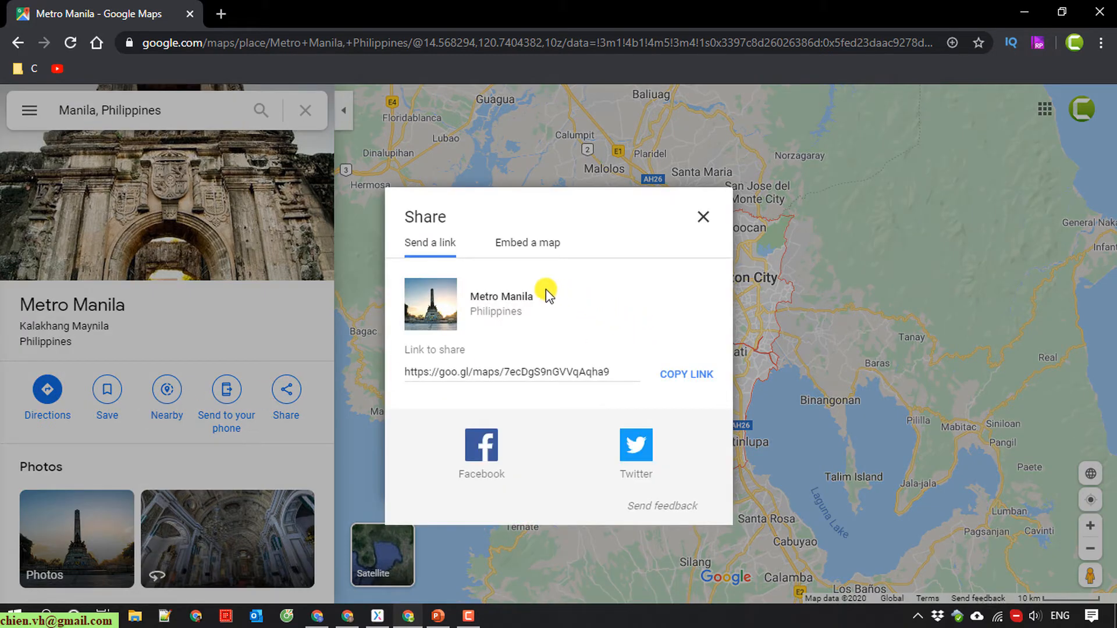
mouse_move(538, 248)
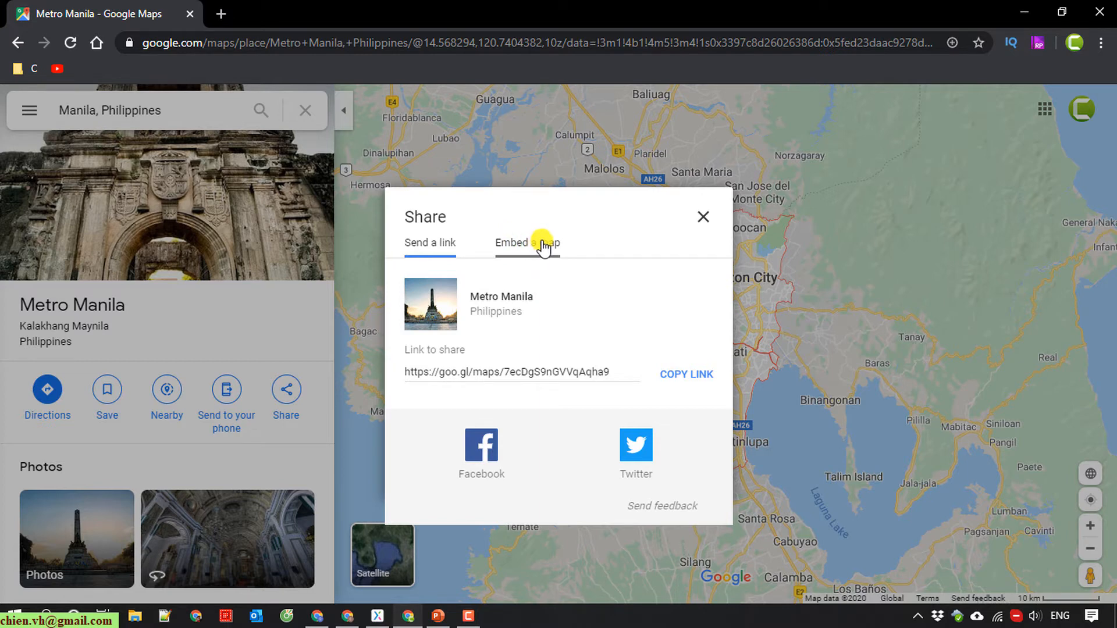
click(527, 242)
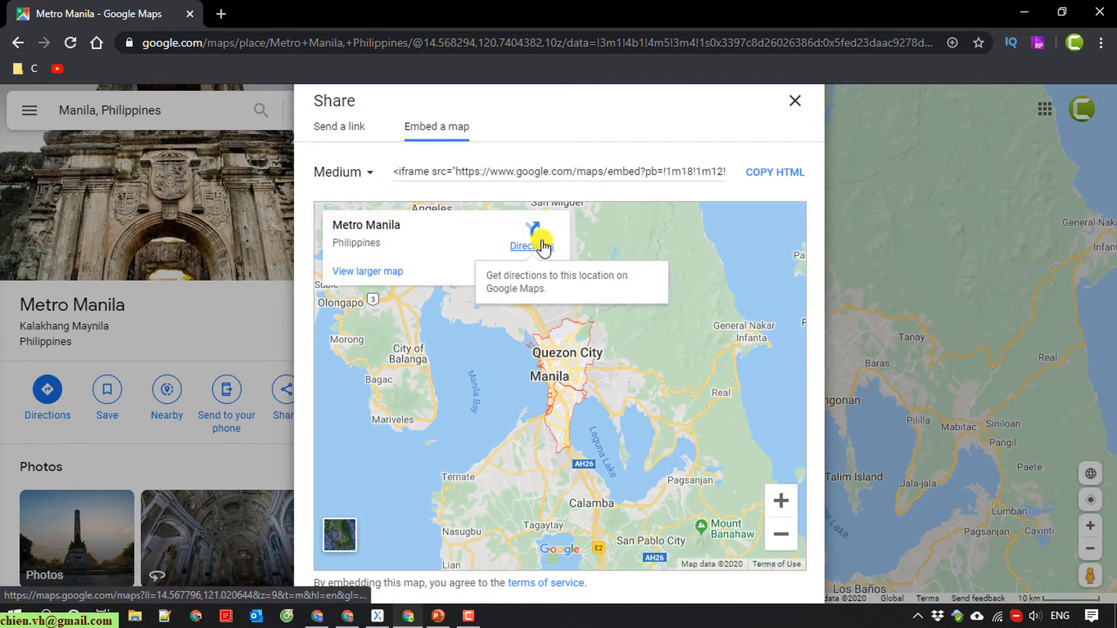
mouse_move(562, 214)
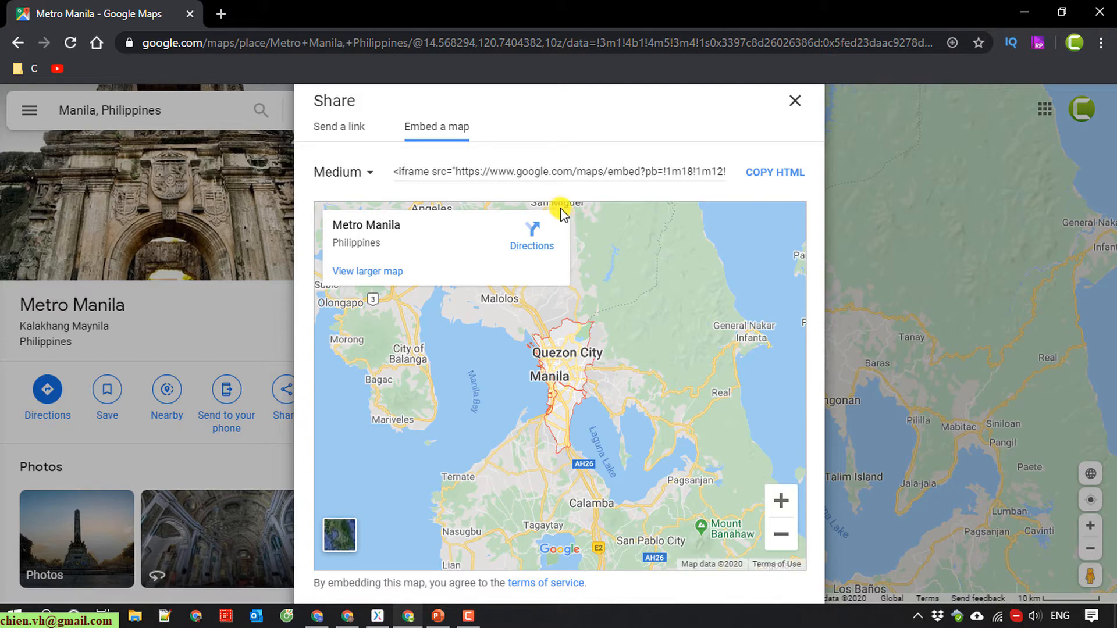
mouse_move(372, 172)
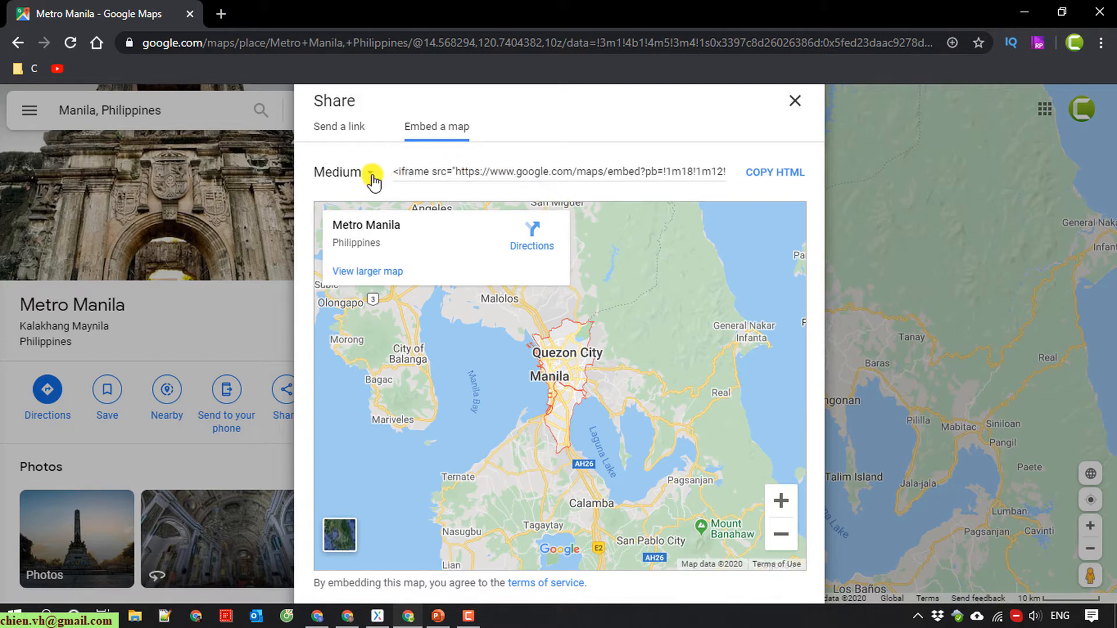
click(346, 174)
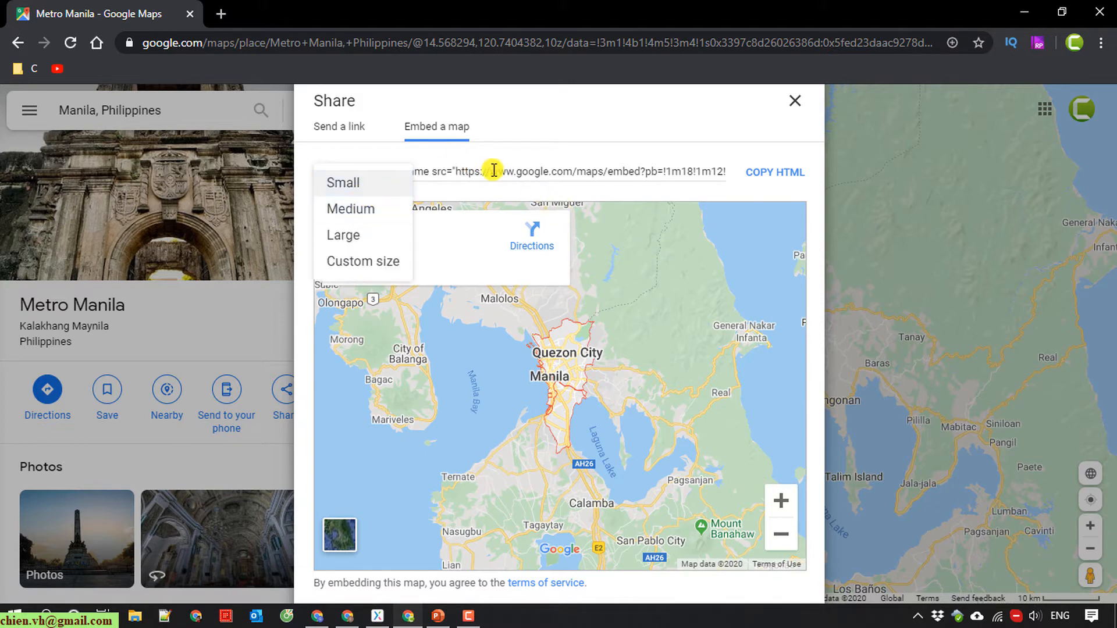
click(350, 209)
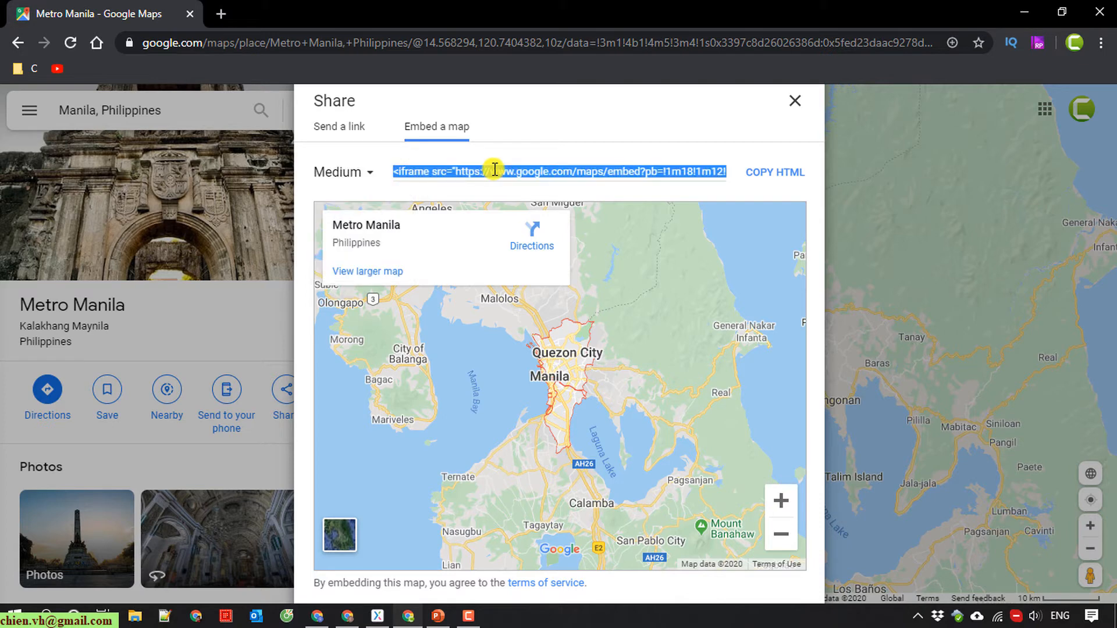
mouse_move(736, 186)
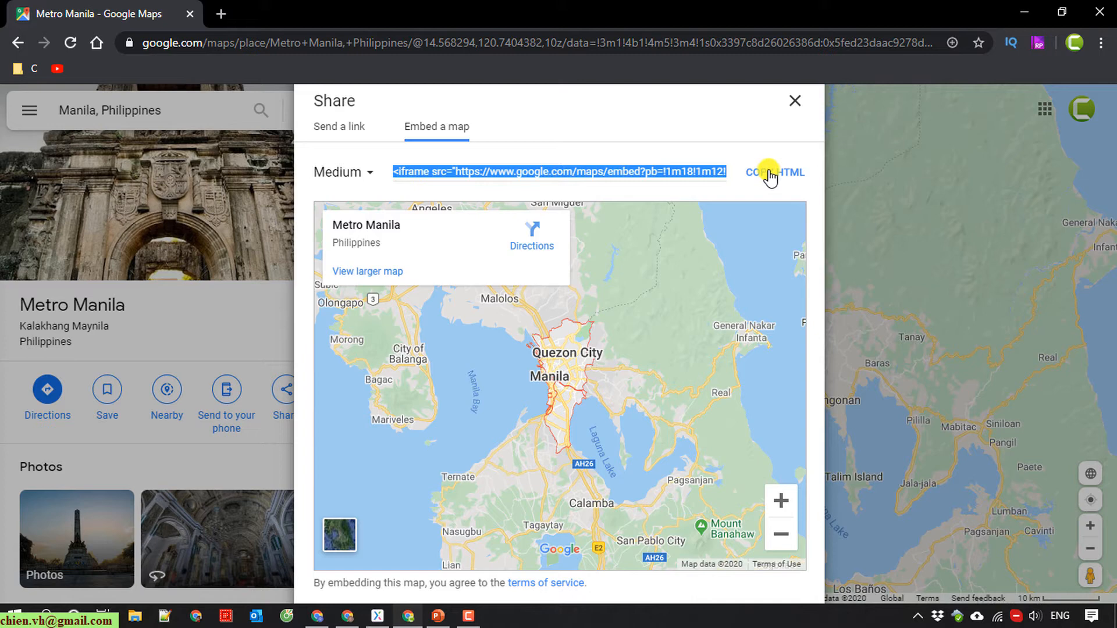
click(775, 171)
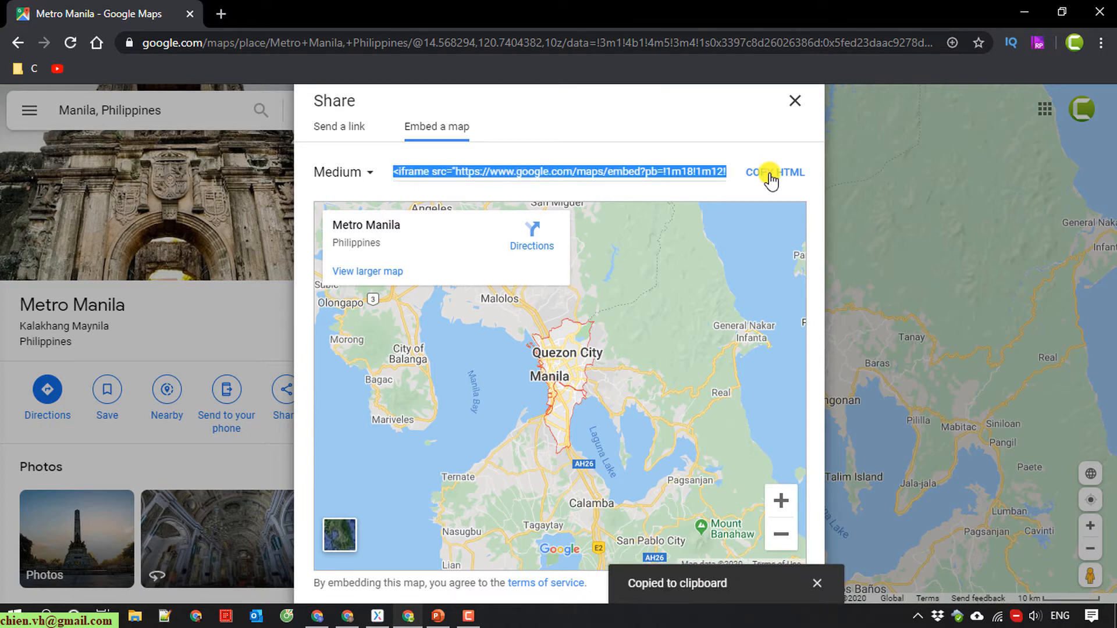
mouse_move(735, 158)
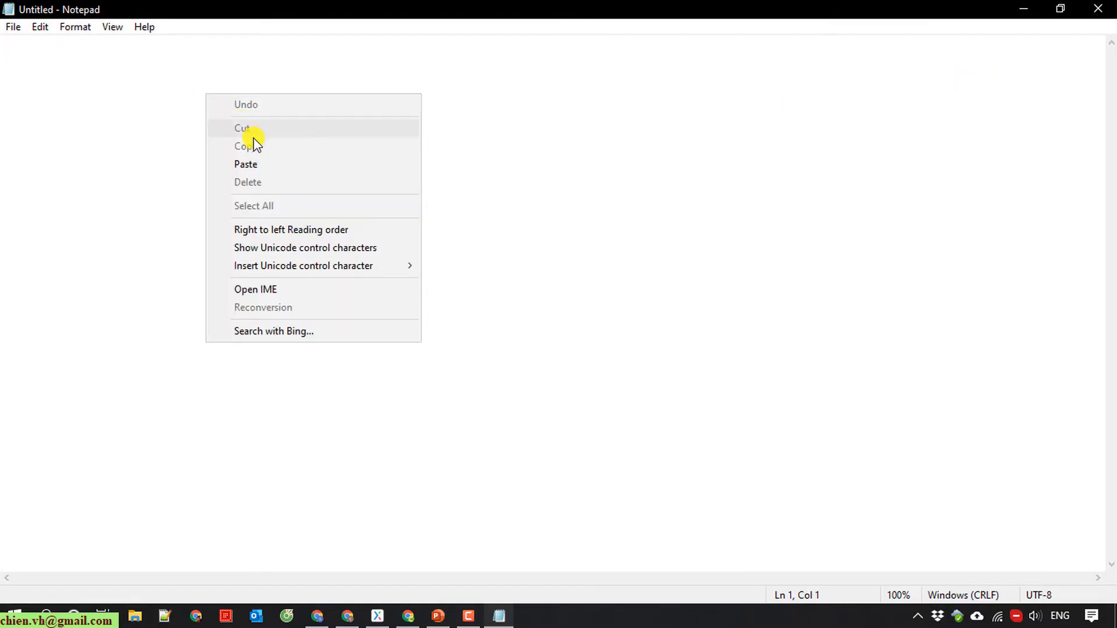
Step: Paste the 600 by 450 Metro Manila iframe code into a new Notepad note to inspect it
click(245, 164)
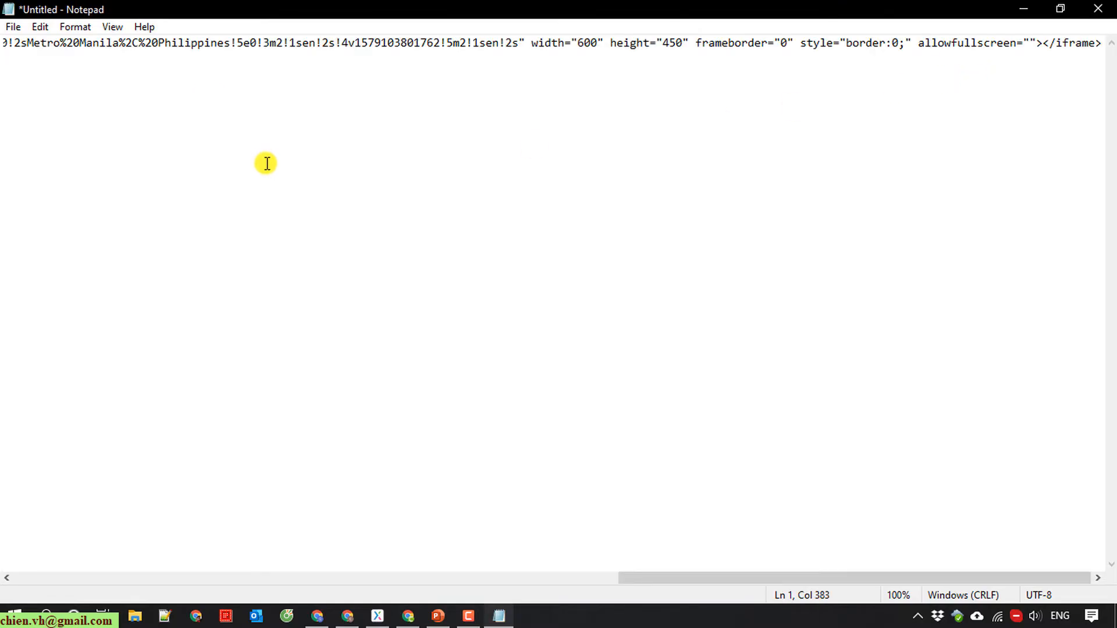
mouse_move(1045, 60)
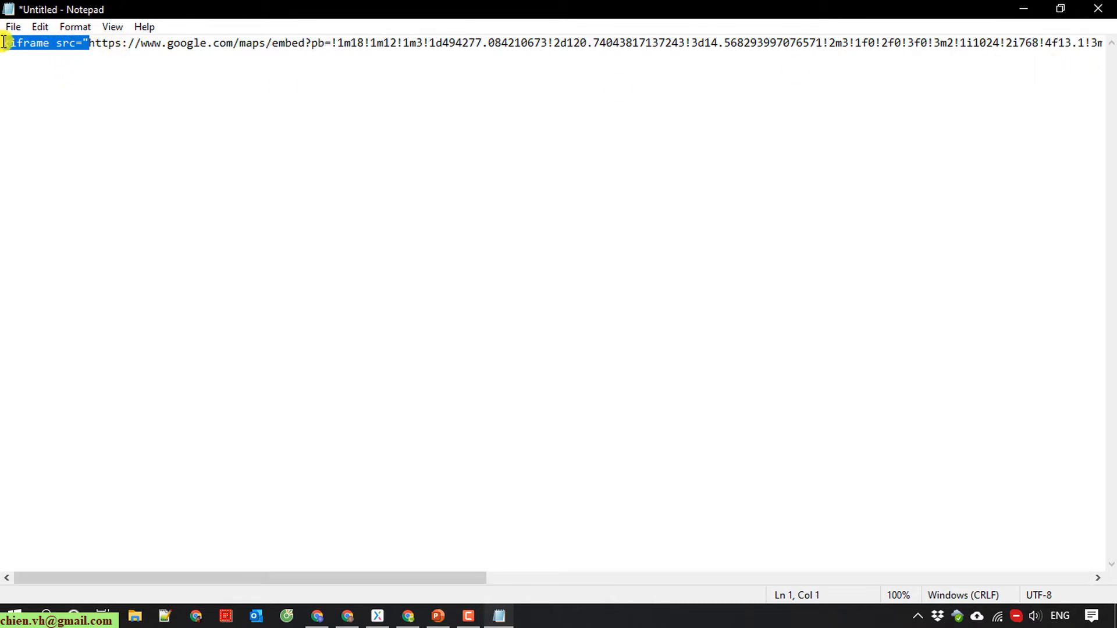
key(Delete)
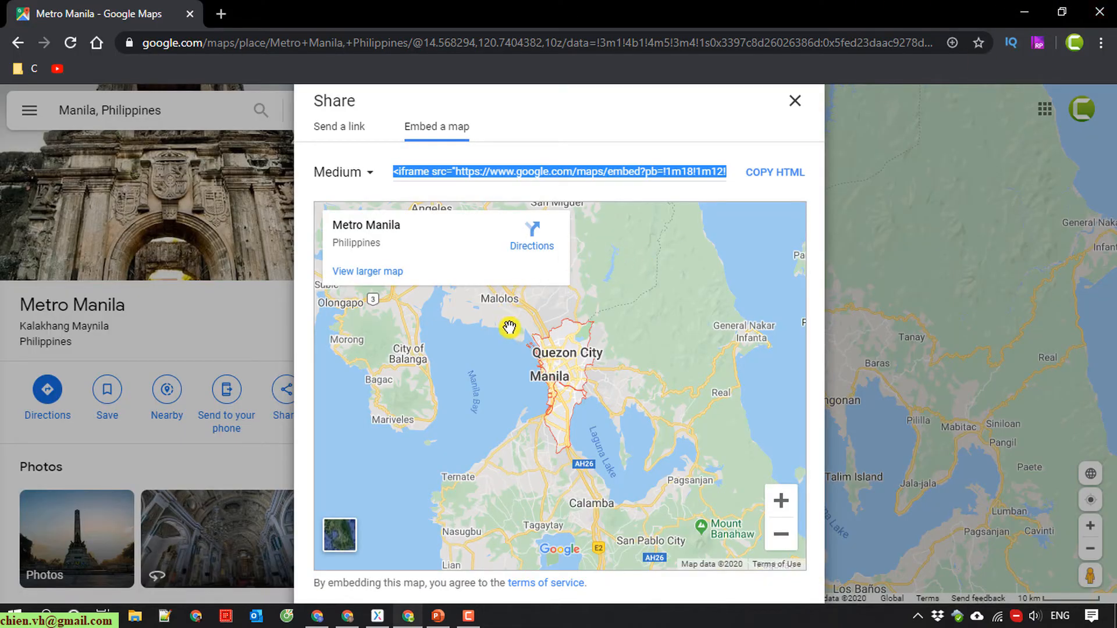
mouse_move(399, 572)
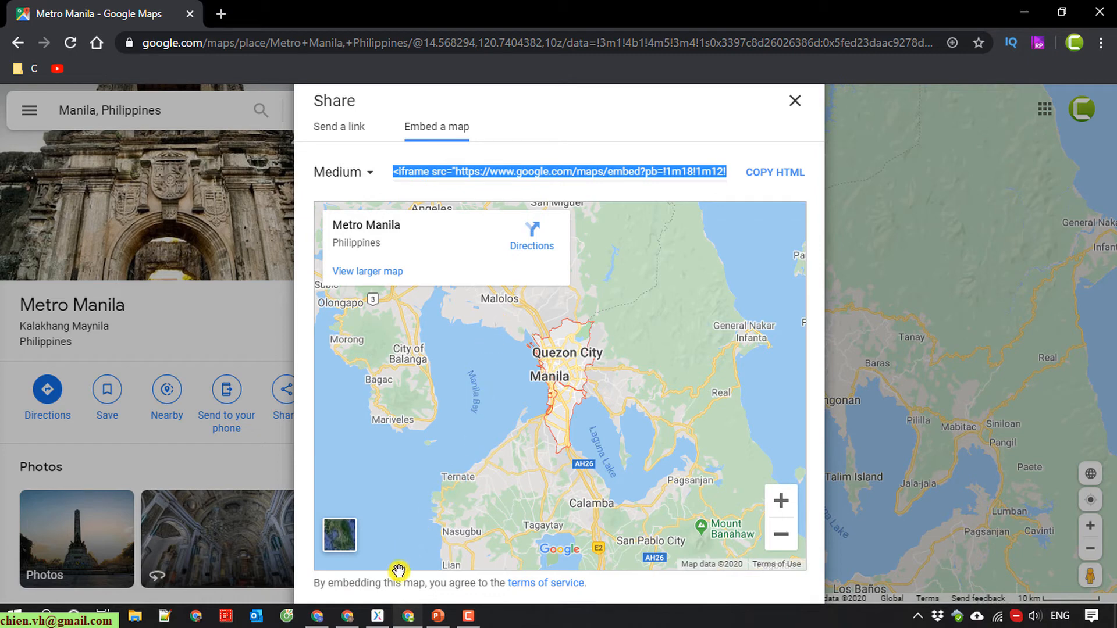
click(377, 617)
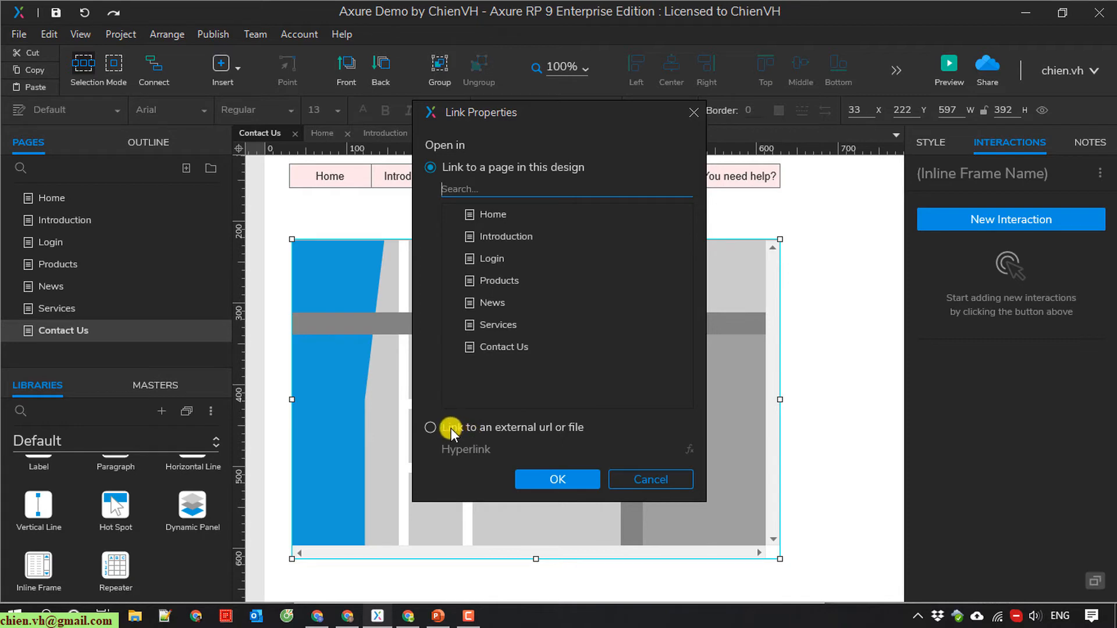
mouse_move(563, 434)
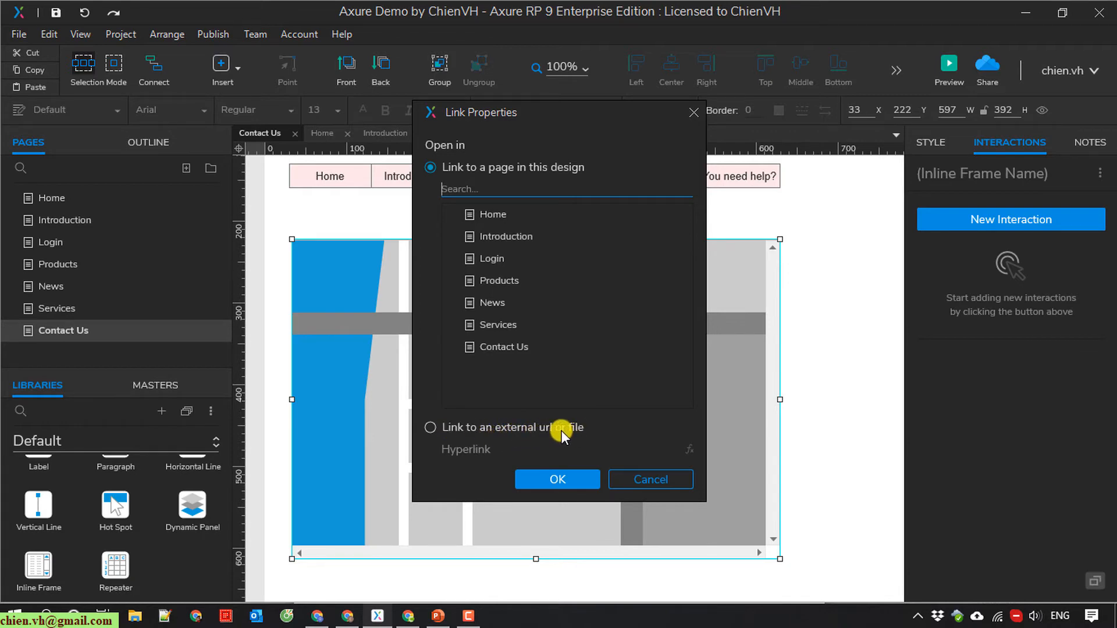
Step: Link the inline frame to an external URL using the pasted Google Maps embed code
click(430, 427)
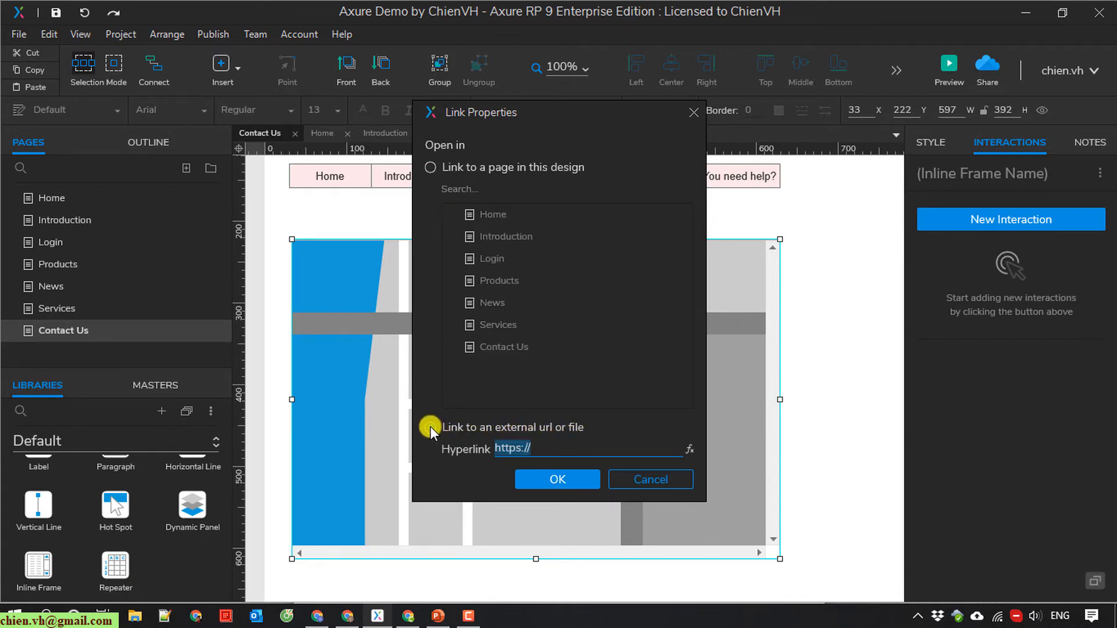
click(430, 426)
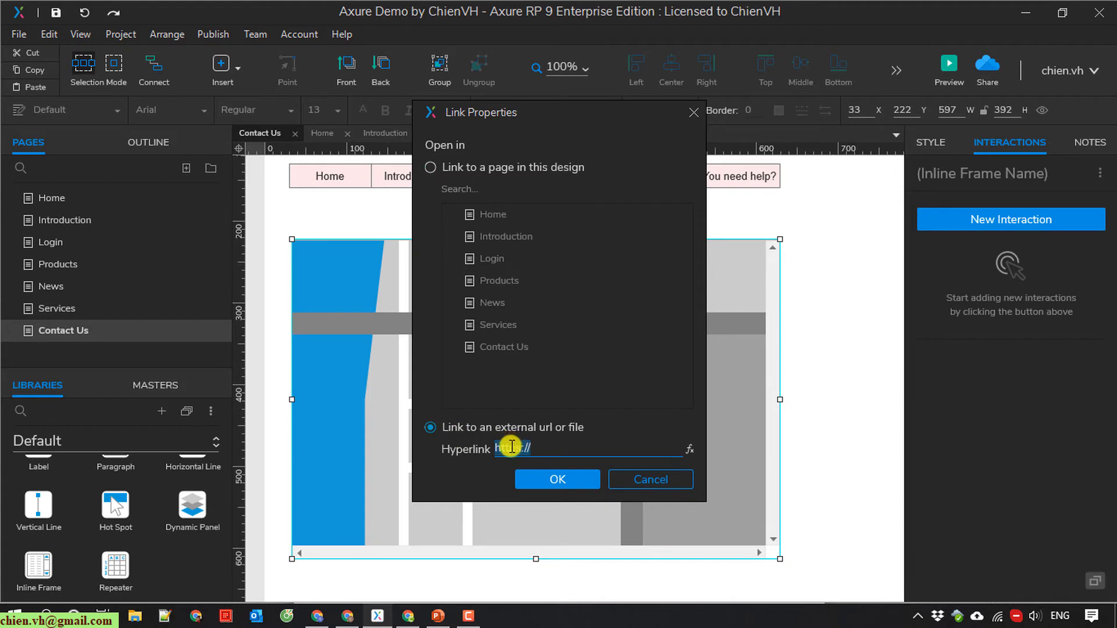
text(style="border:0;" allowfullscreen="")
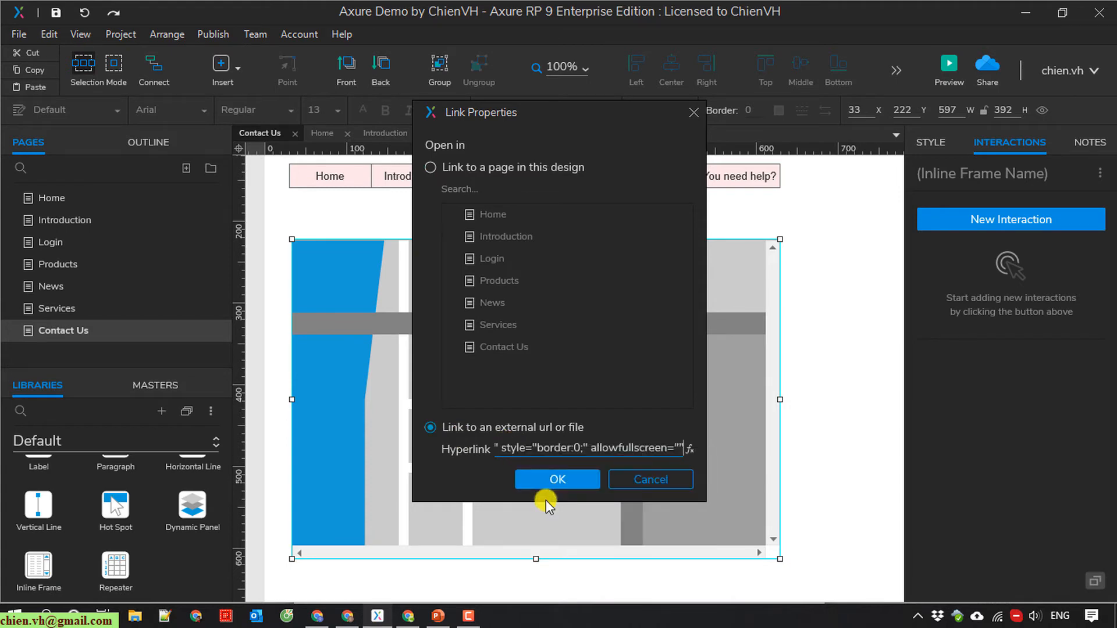
click(557, 479)
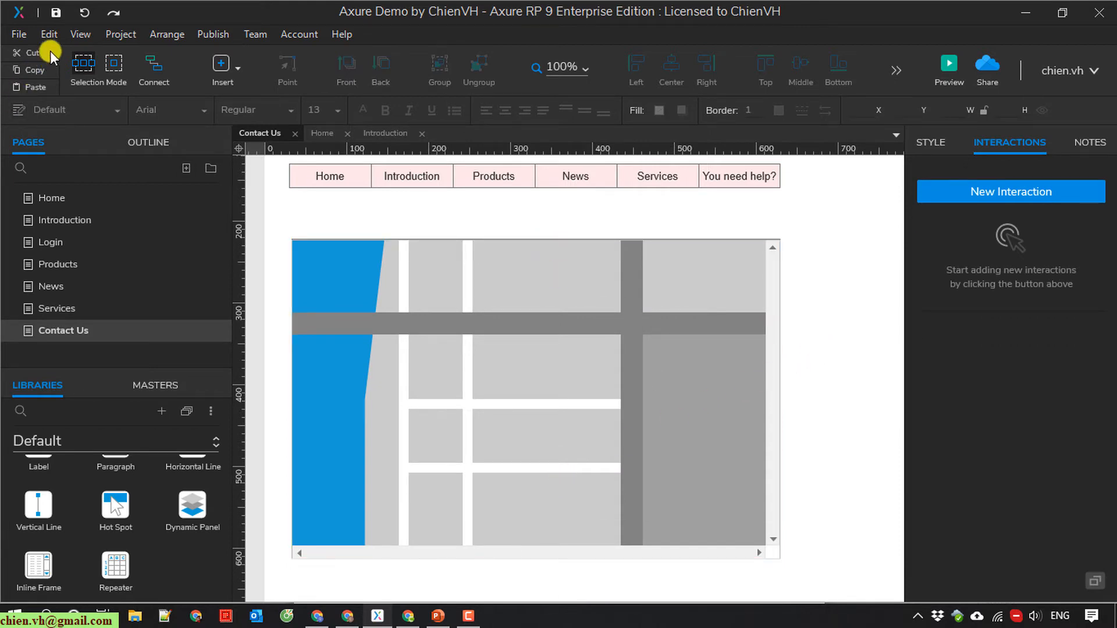
mouse_move(48, 37)
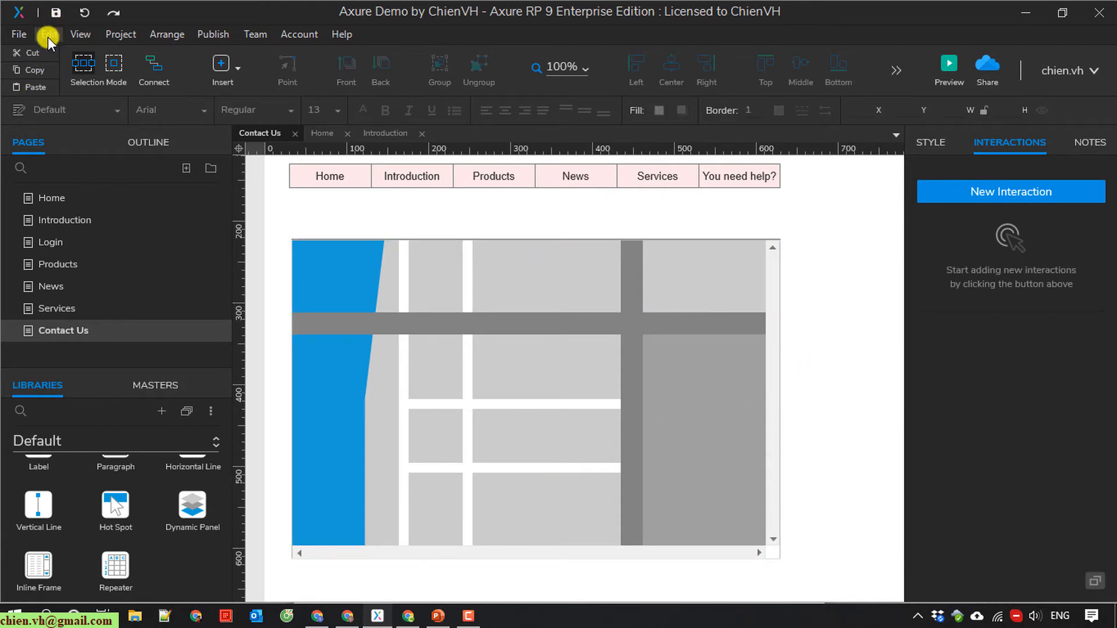
mouse_move(688, 136)
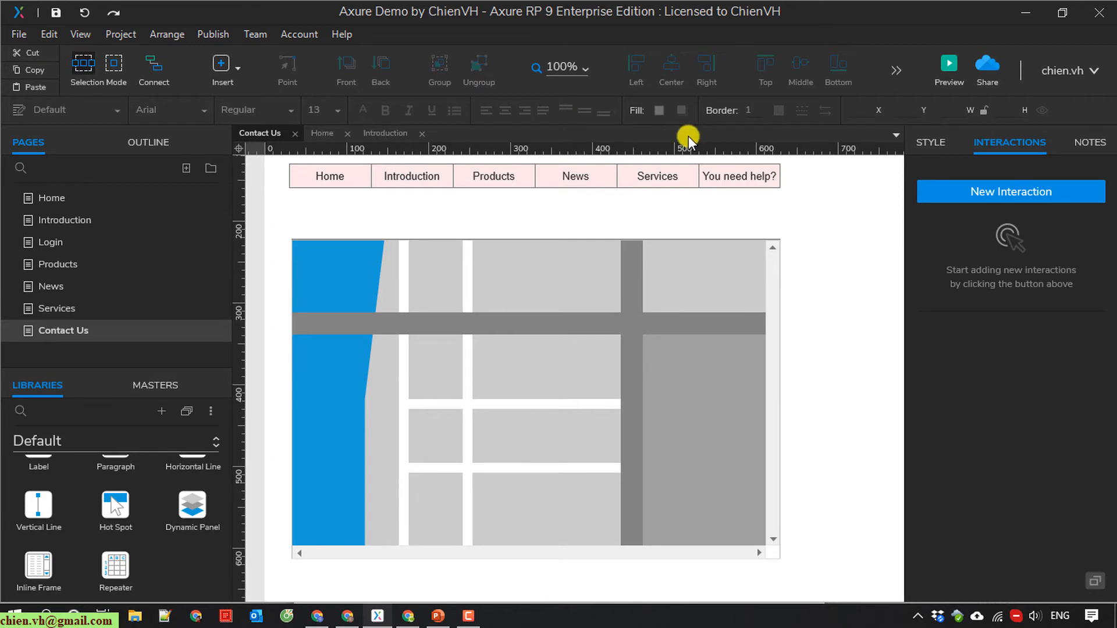
mouse_move(948, 70)
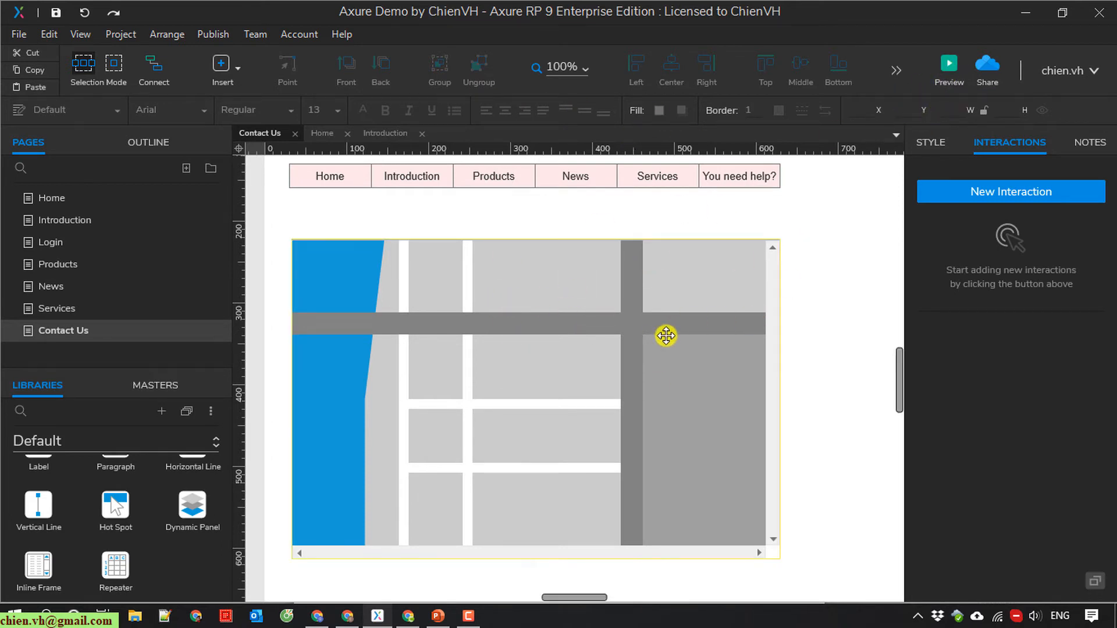
click(948, 64)
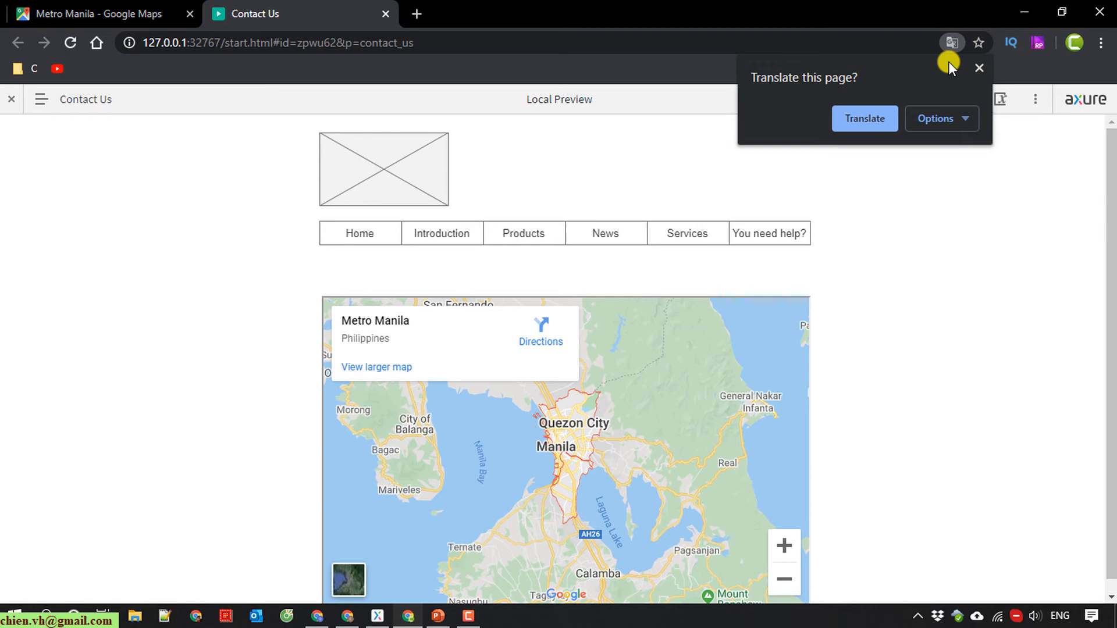
Step: Dismiss Translate, scroll the preview, and pan the live map toward Makati and Taguig
click(977, 67)
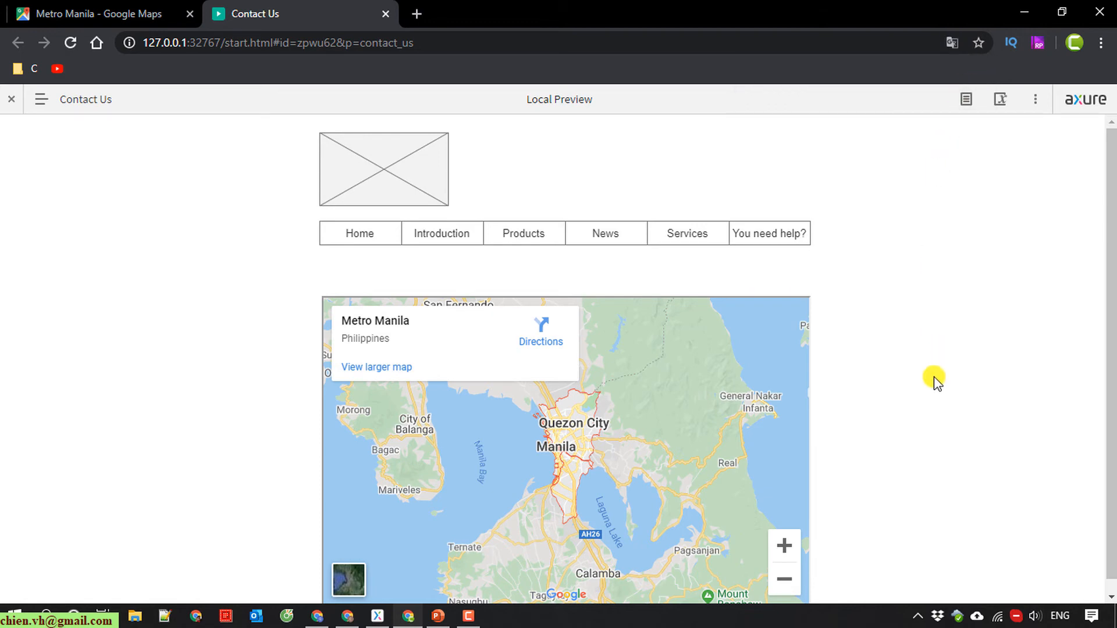
scroll(down, 3)
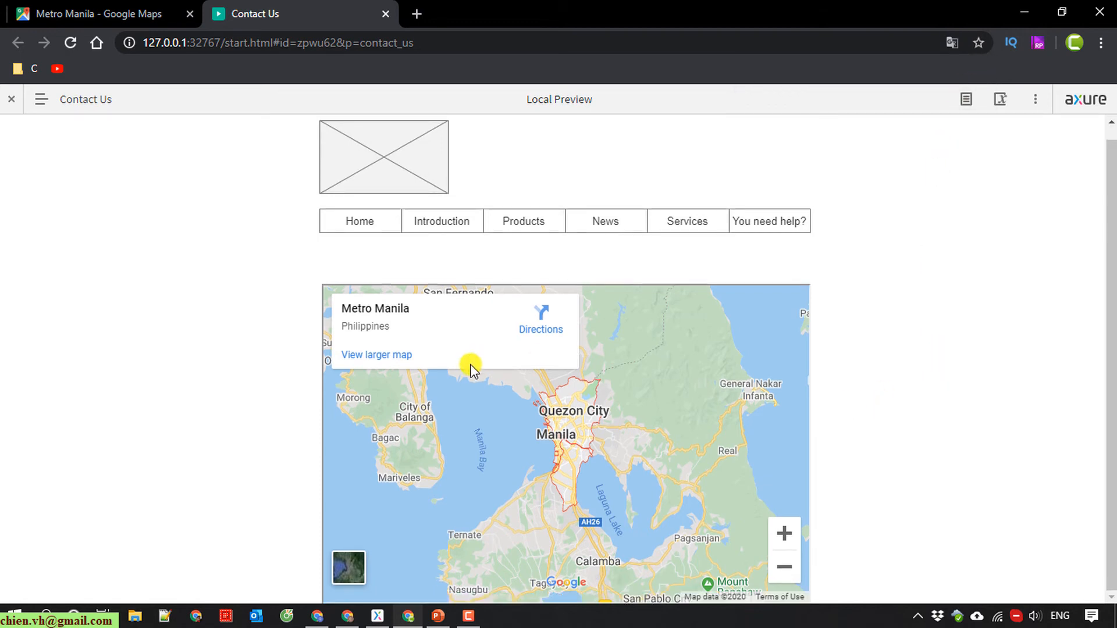
mouse_move(363, 340)
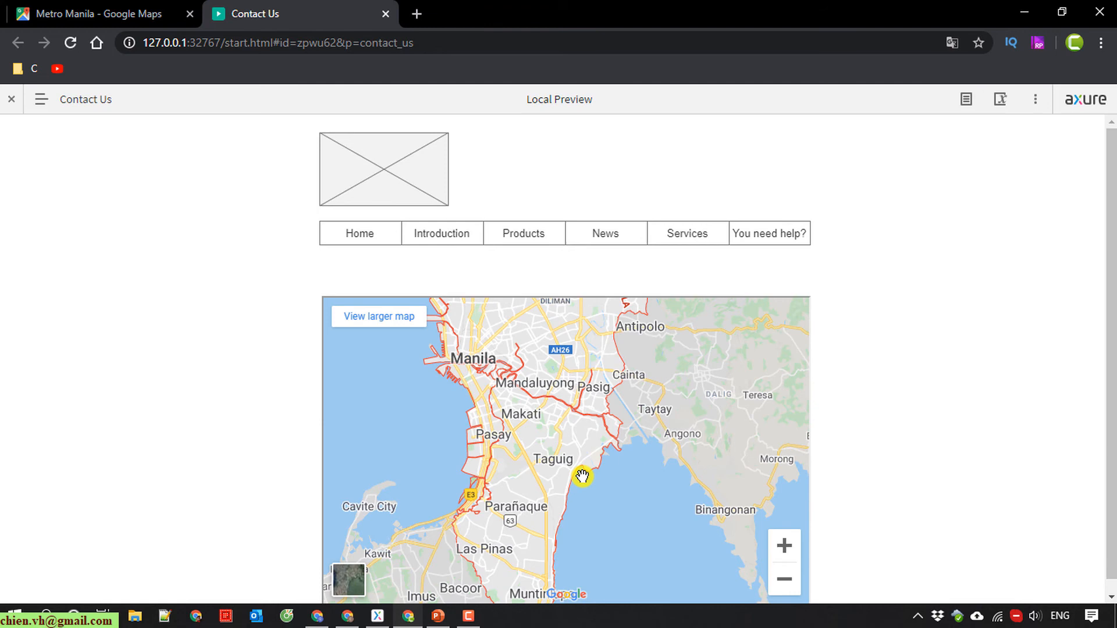
click(783, 578)
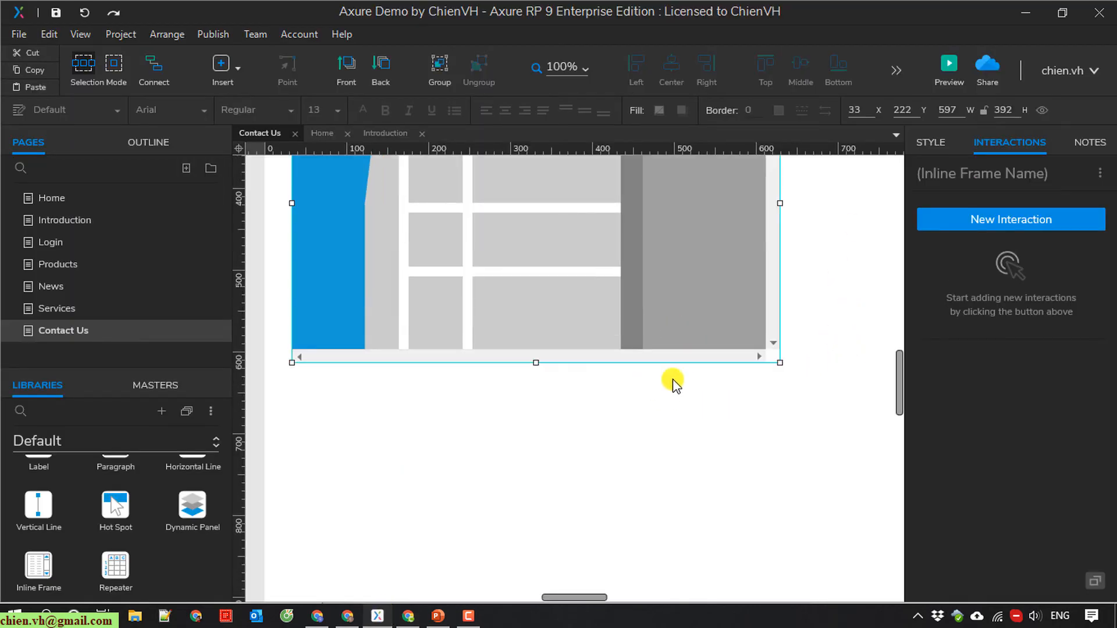
Step: Save the project with the inline frame enlarged to about 745 × 495
scroll(up, 3)
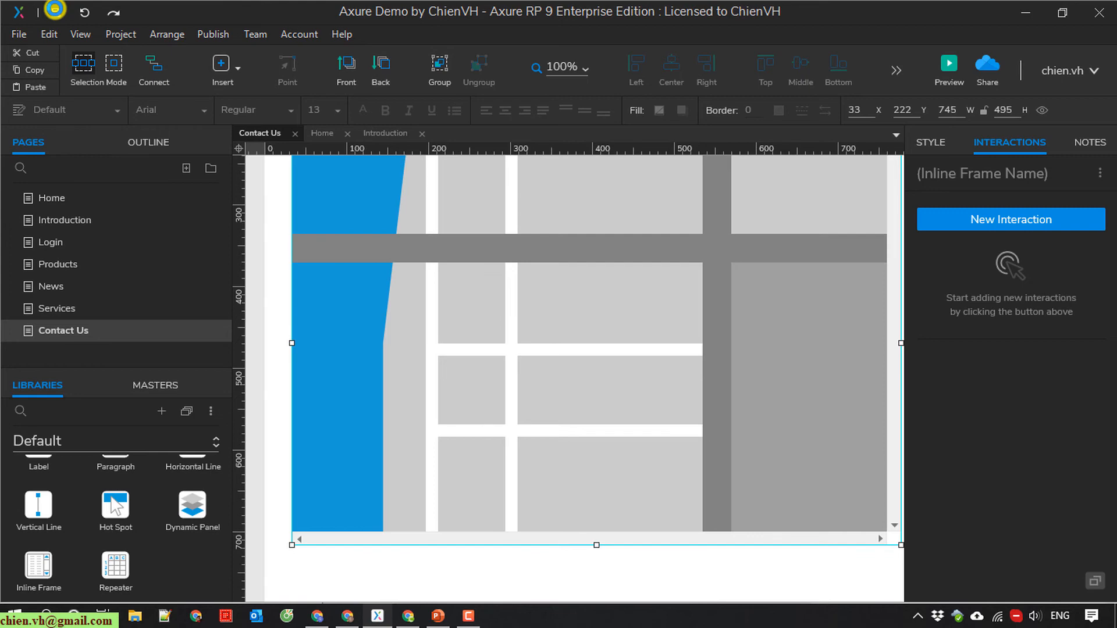
click(948, 64)
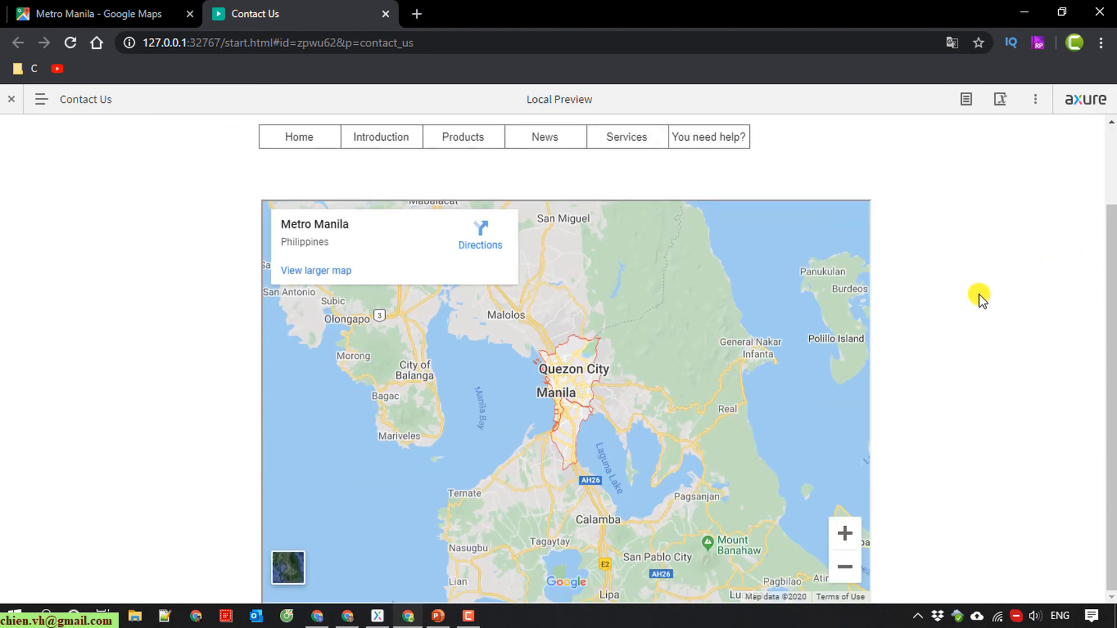
Step: Zoom the embedded map out once, then in twice to return to Metro Manila
click(844, 567)
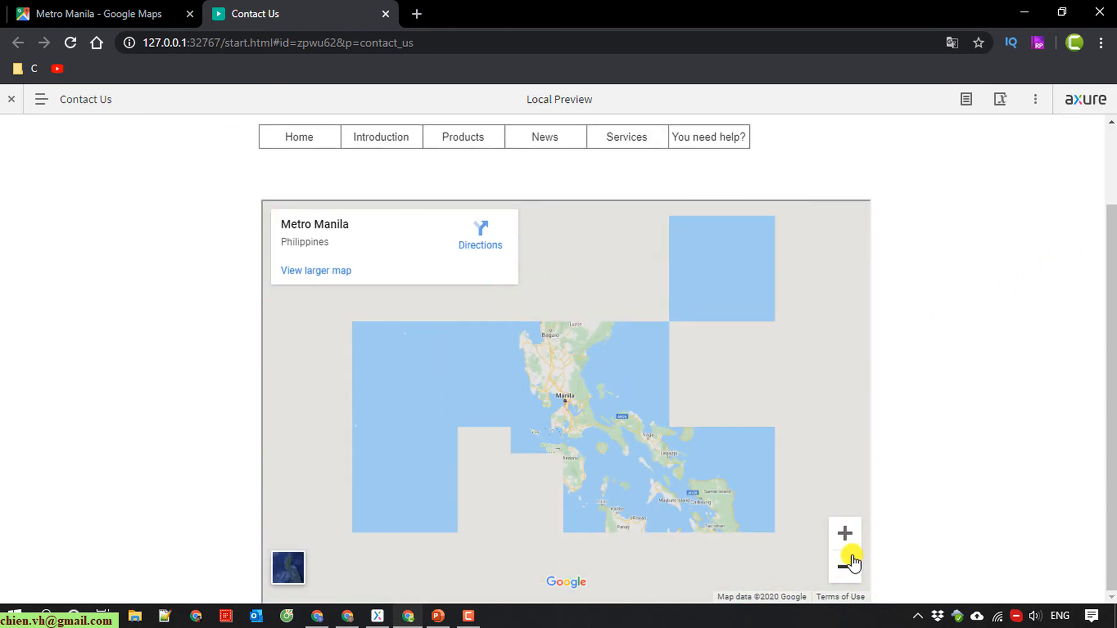
click(844, 532)
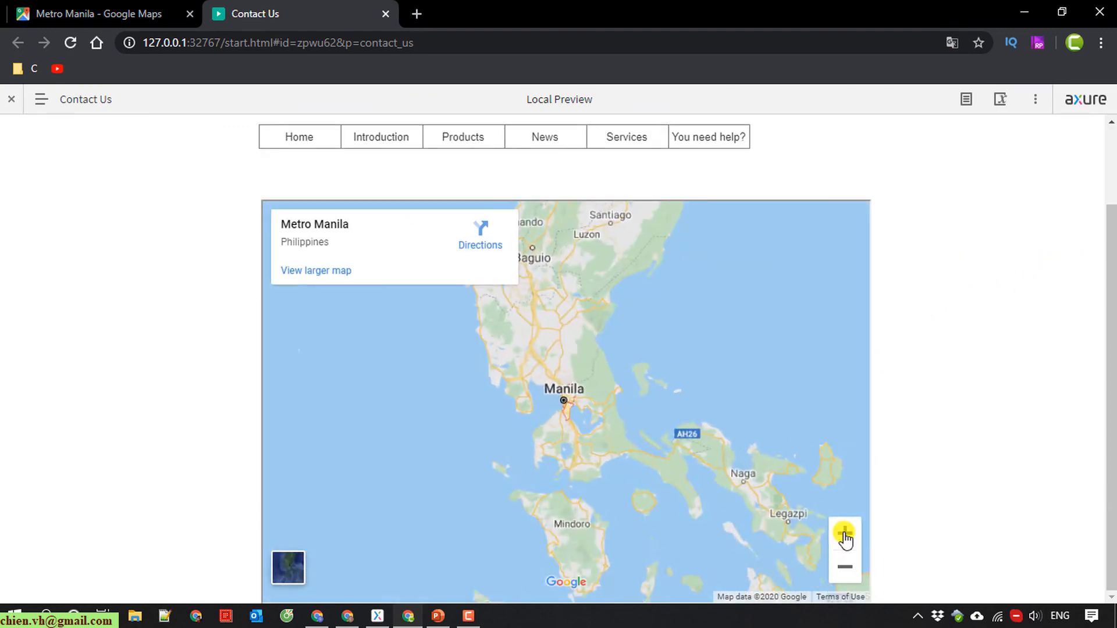
click(844, 532)
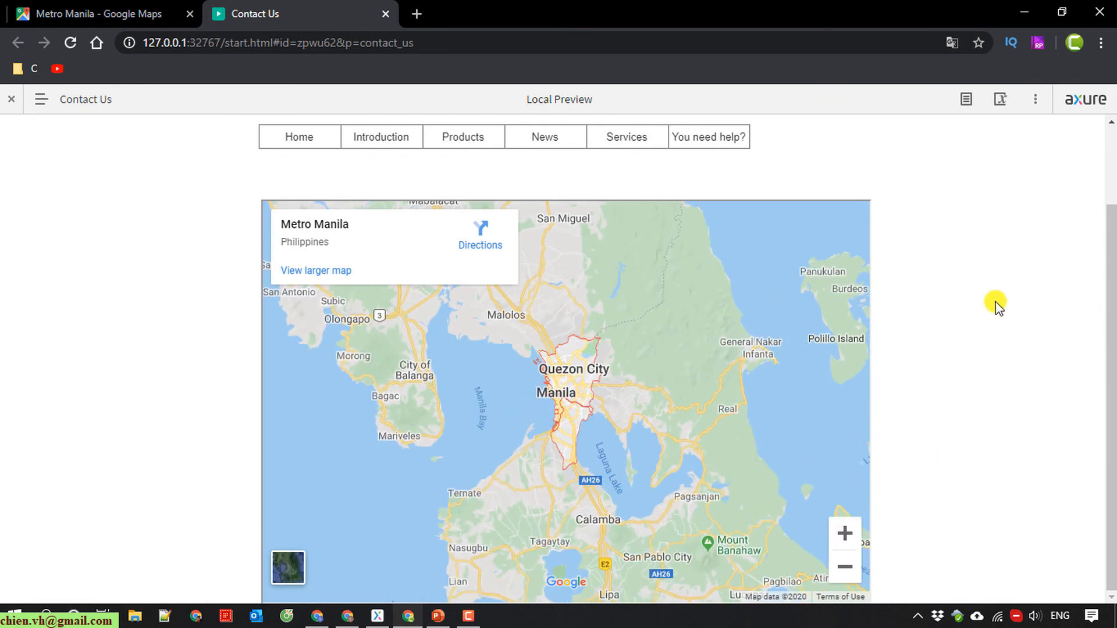